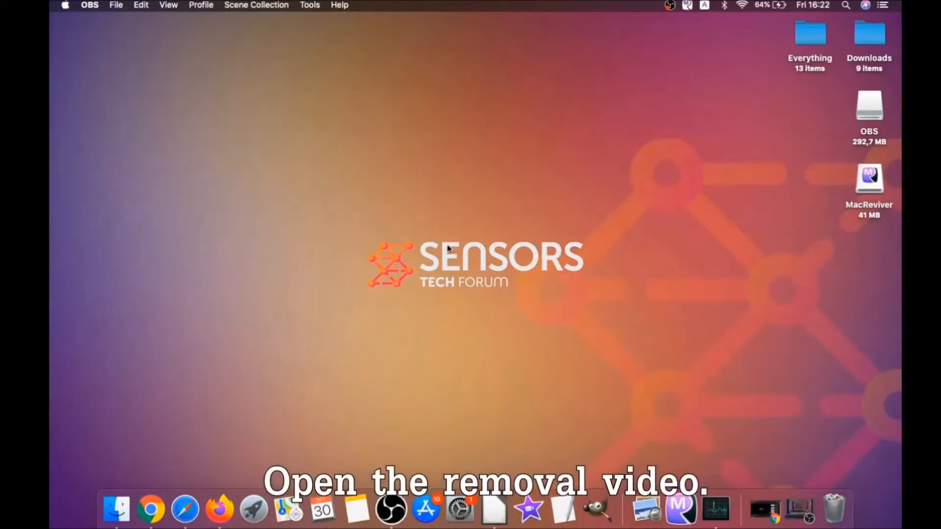
Play the Mac virus removal video in Chrome and follow its description link to the SensorsTechForum guide.
{"action": "left_click", "coordinate": [160, 510]}
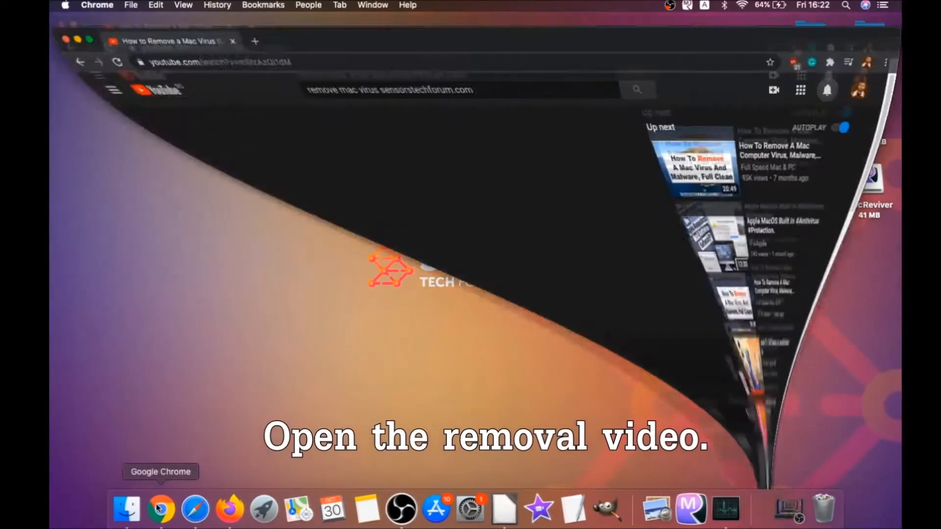
{"action": "left_click", "coordinate": [160, 510]}
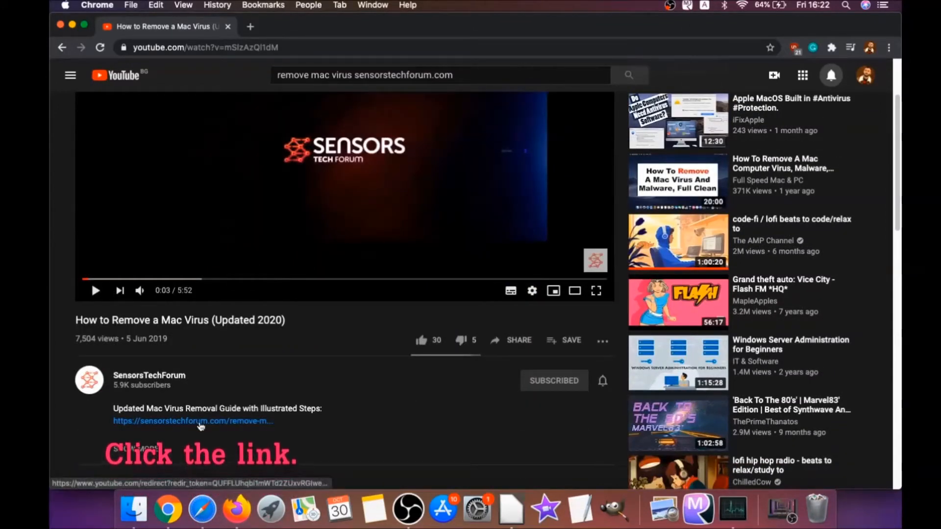
{"action": "left_click", "coordinate": [193, 421]}
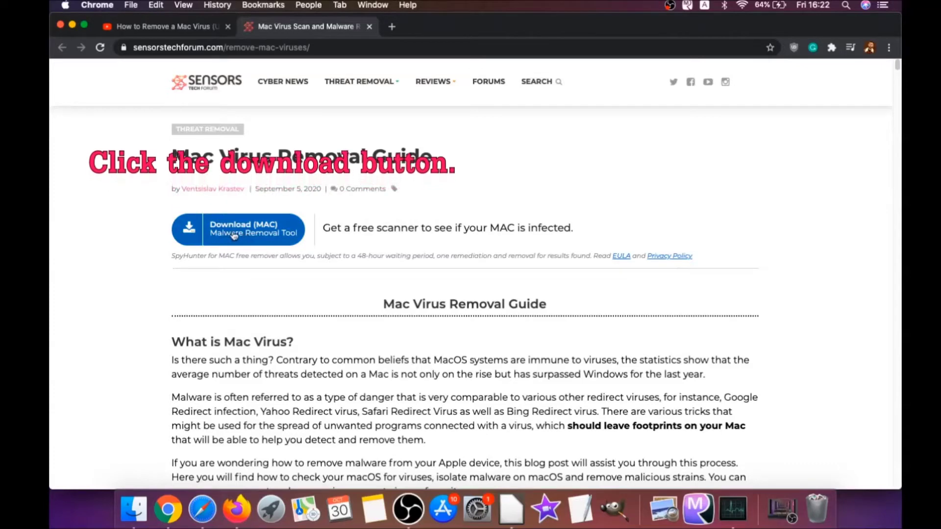
Download SpyHunter for Mac from the guide to the desktop and put Chrome away.
{"action": "left_click", "coordinate": [237, 229]}
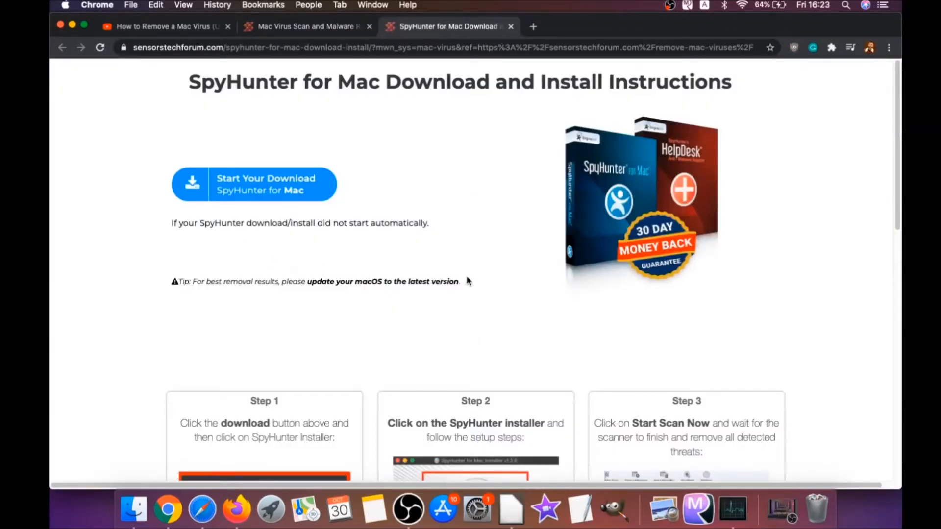
{"action": "left_click", "coordinate": [253, 184]}
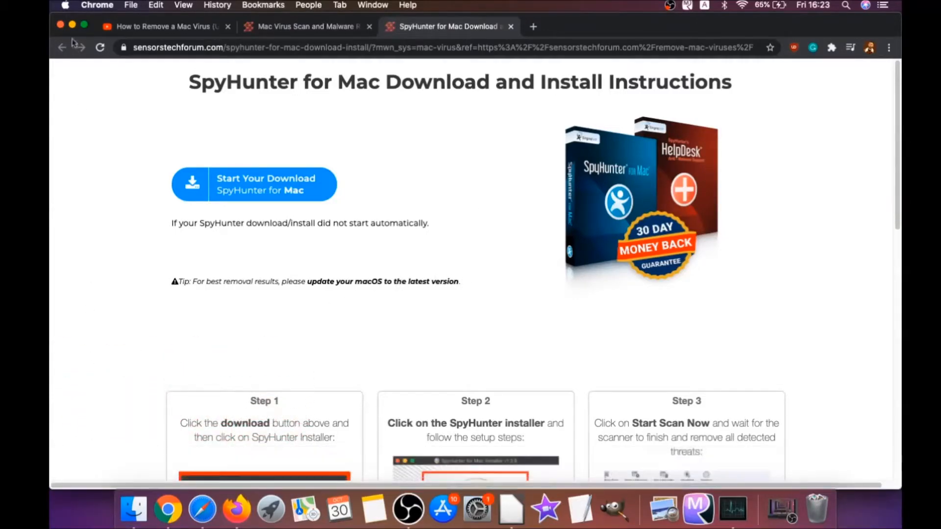
{"action": "left_click", "coordinate": [253, 184]}
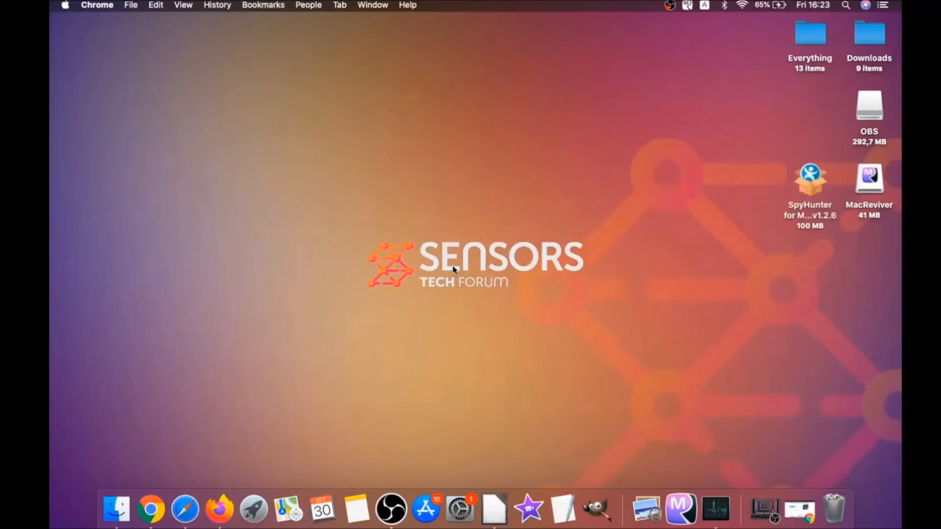
Mount the SpyHunter disk image and launch Install SpyHunter for Mac.app, confirming the internet-download warning.
{"action": "double_click", "coordinate": [809, 178]}
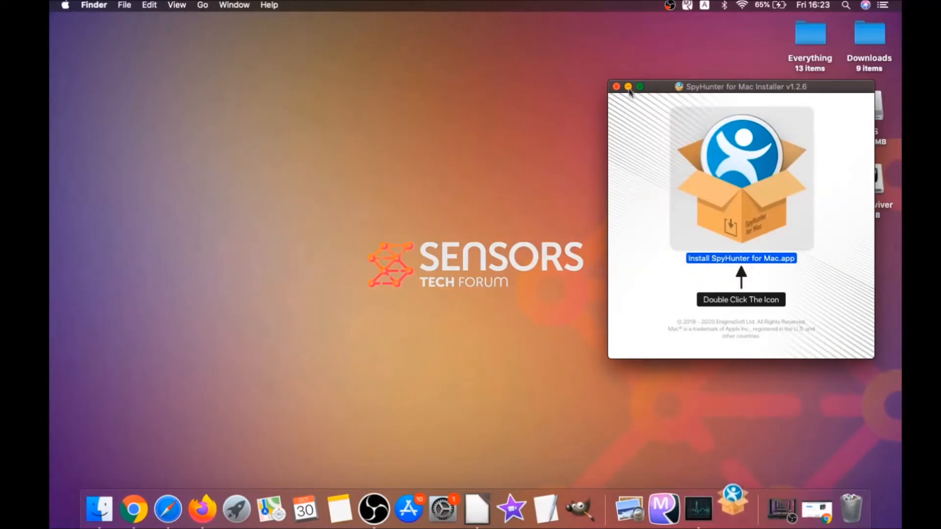
{"action": "double_click", "coordinate": [741, 177]}
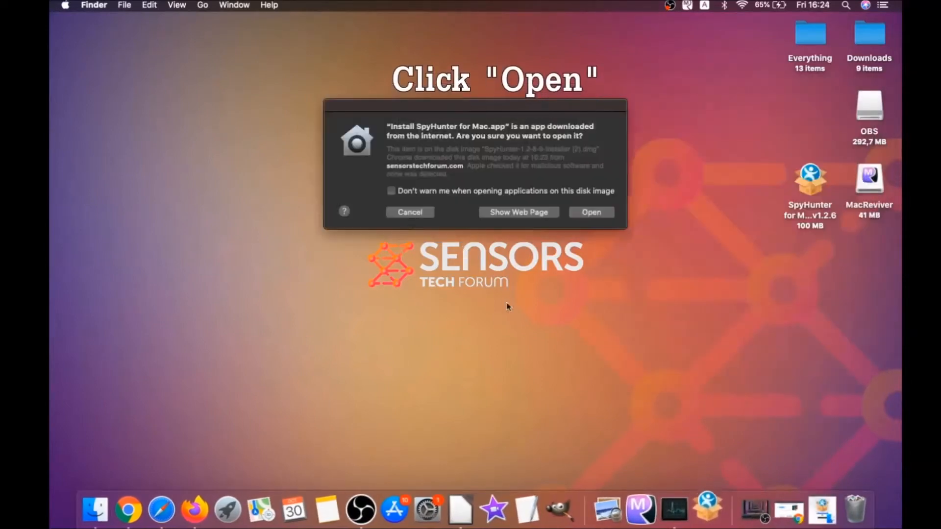
{"action": "left_click", "coordinate": [590, 212]}
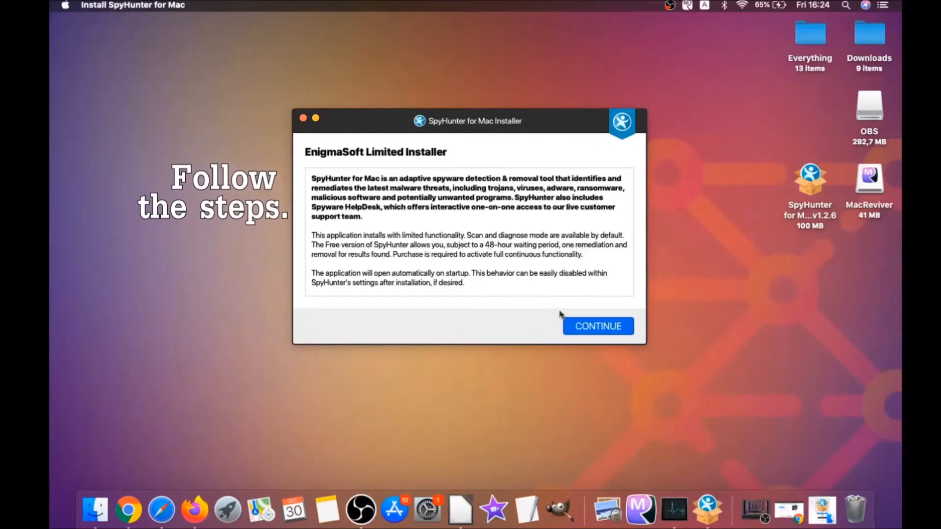
Accept the EULA and privacy terms, install SpyHunter for Mac and finish the installer.
{"action": "left_click", "coordinate": [597, 326]}
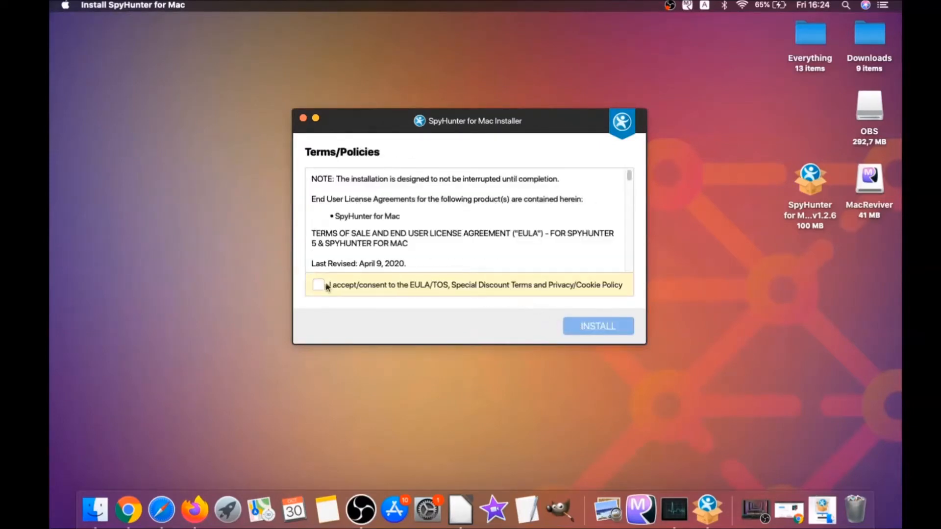
{"action": "left_click", "coordinate": [317, 284]}
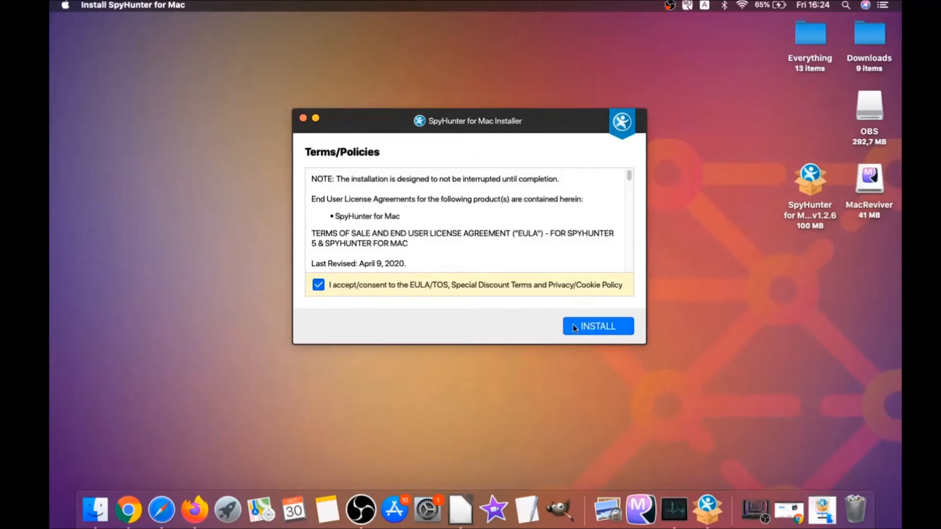
{"action": "left_click", "coordinate": [597, 325]}
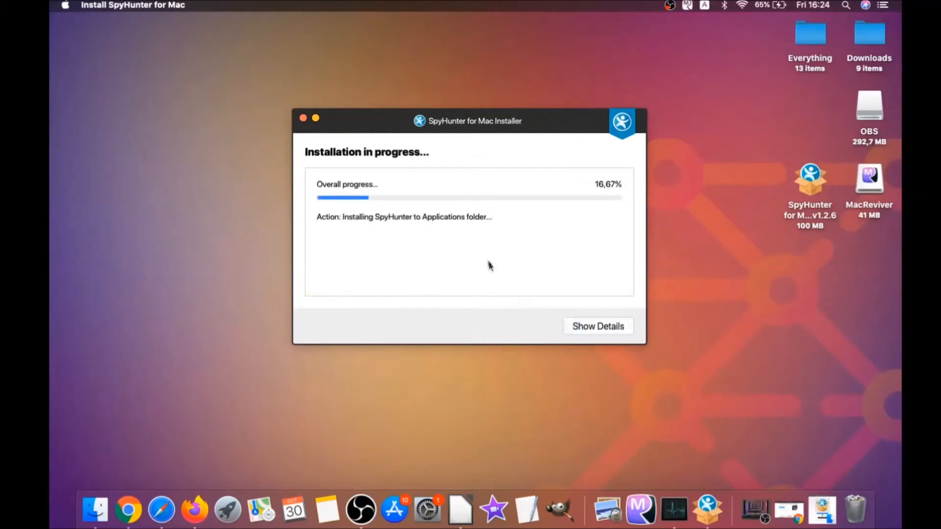
{"action": "mouse_move", "coordinate": [479, 250]}
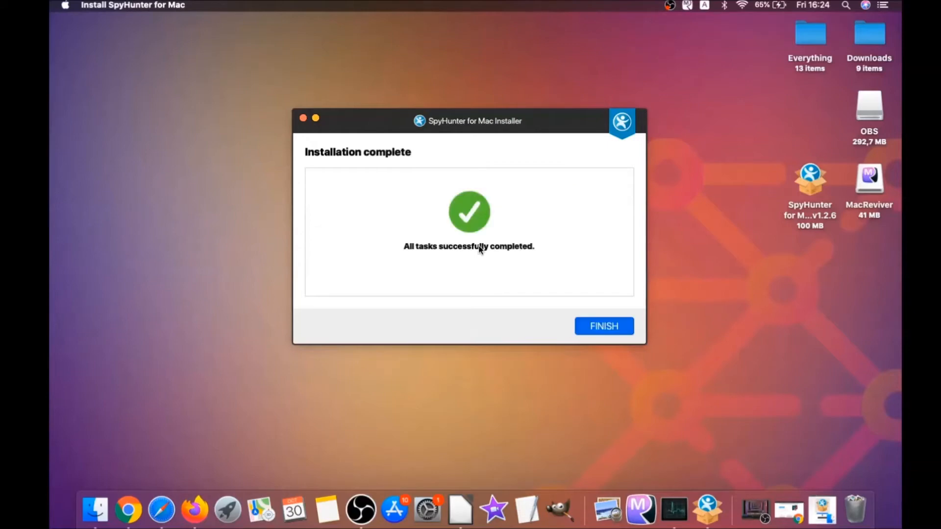
{"action": "left_click", "coordinate": [603, 325]}
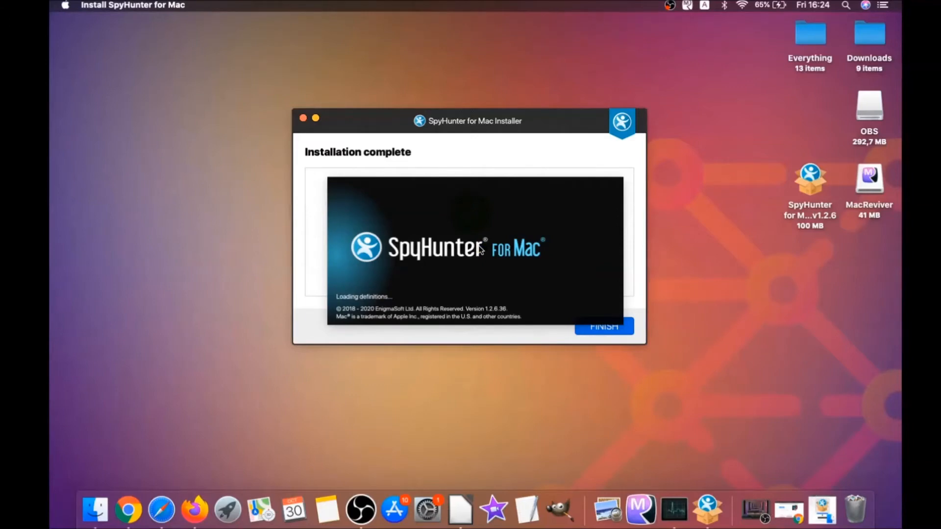
Start a SpyHunter scan of the Mac that finds 3 issues including MacReviverSetup.dmg.
{"action": "left_click", "coordinate": [604, 326]}
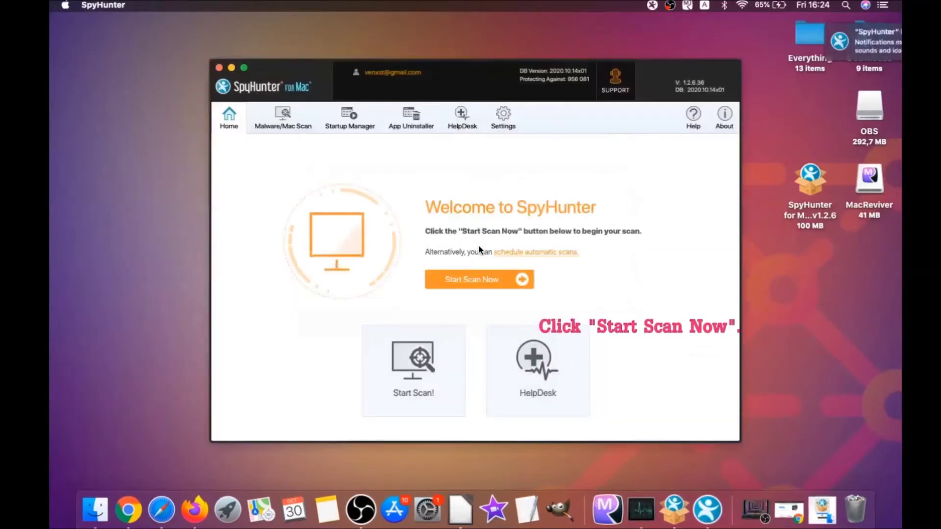
{"action": "left_click", "coordinate": [479, 279]}
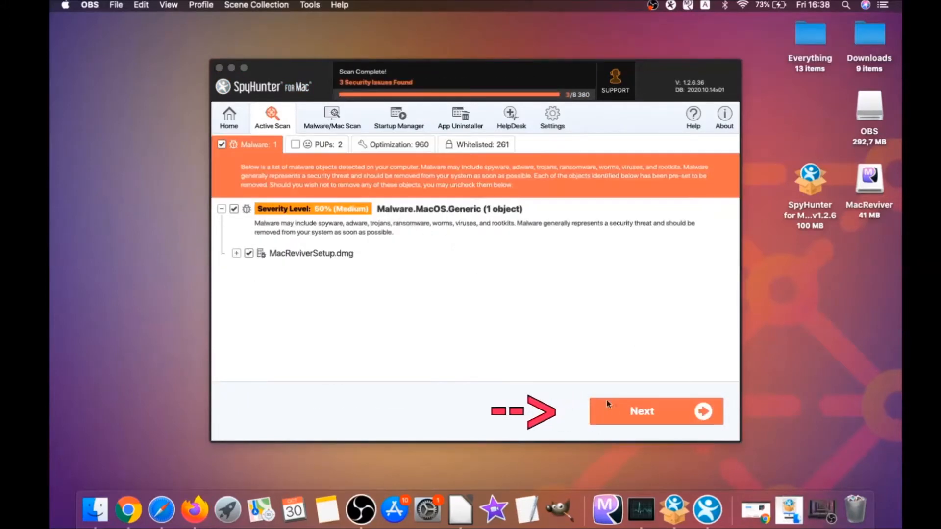
Remove the detected MacReviverSetup.dmg malware, leaving the unwanted programs for the next step.
{"action": "left_click", "coordinate": [641, 411]}
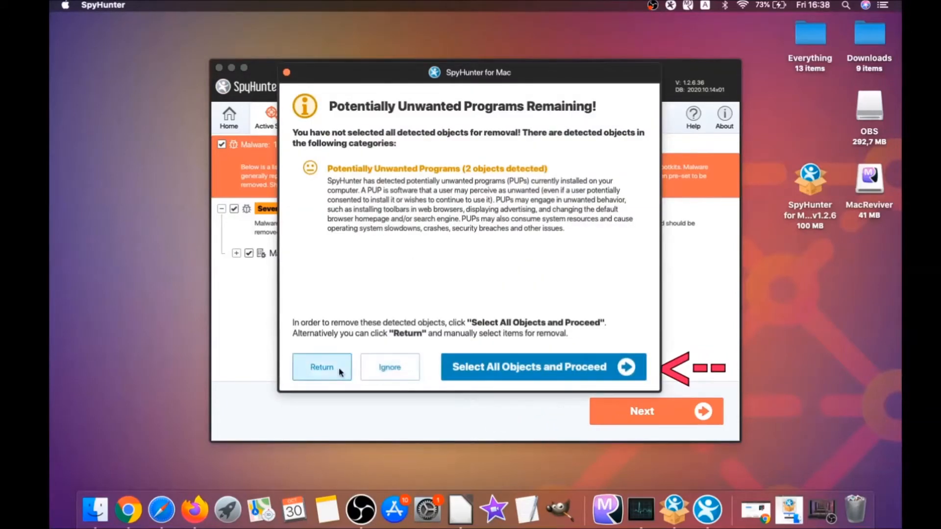
{"action": "left_click", "coordinate": [542, 367]}
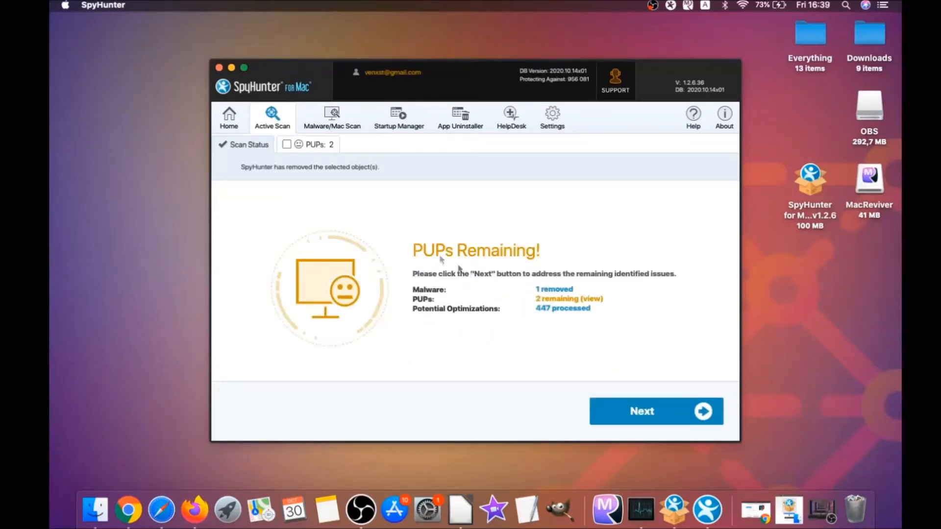
Remove both MacReviver entries from the PUPs tab and finish the cleanup.
{"action": "left_click", "coordinate": [317, 145]}
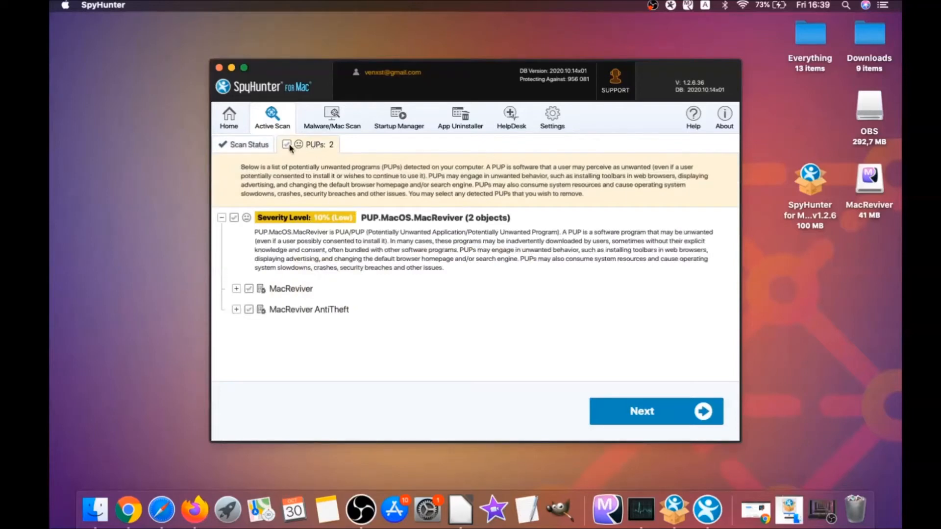
{"action": "left_click", "coordinate": [655, 411]}
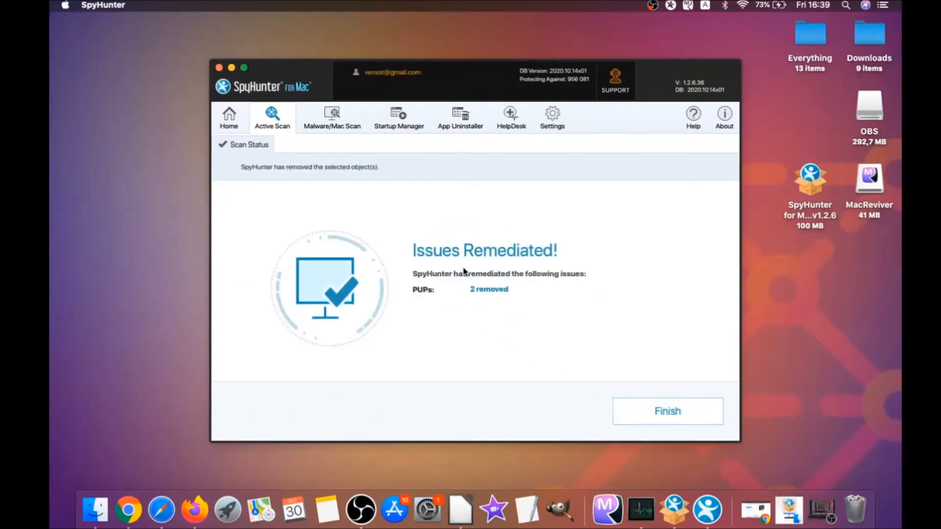
{"action": "mouse_move", "coordinate": [553, 328]}
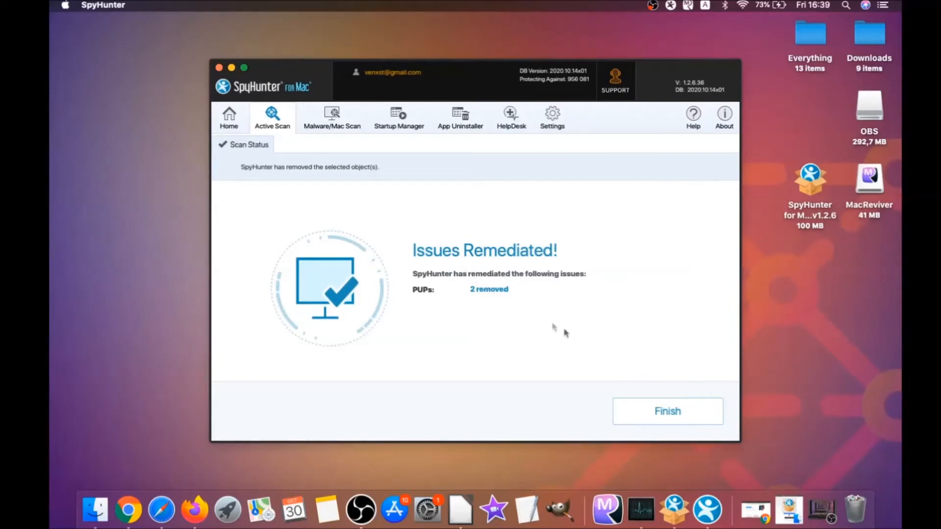
{"action": "left_click", "coordinate": [667, 411]}
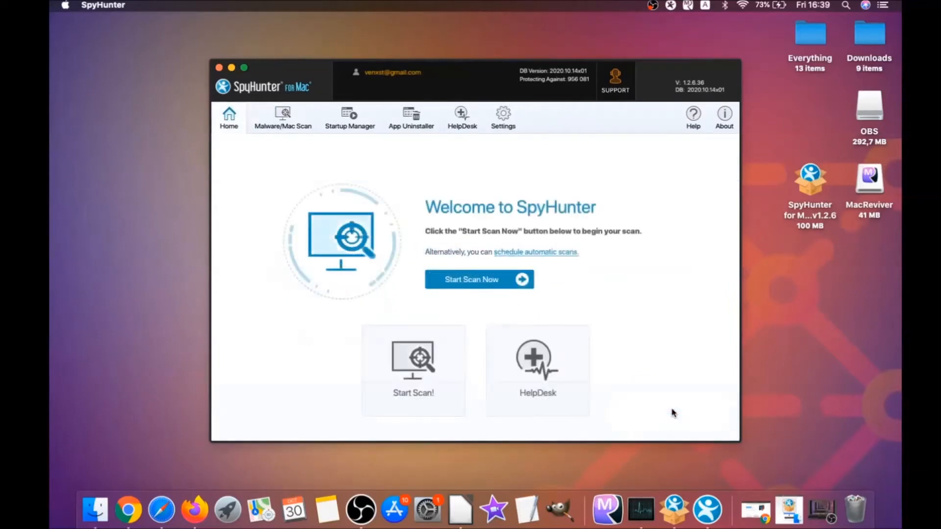
{"action": "mouse_move", "coordinate": [479, 278]}
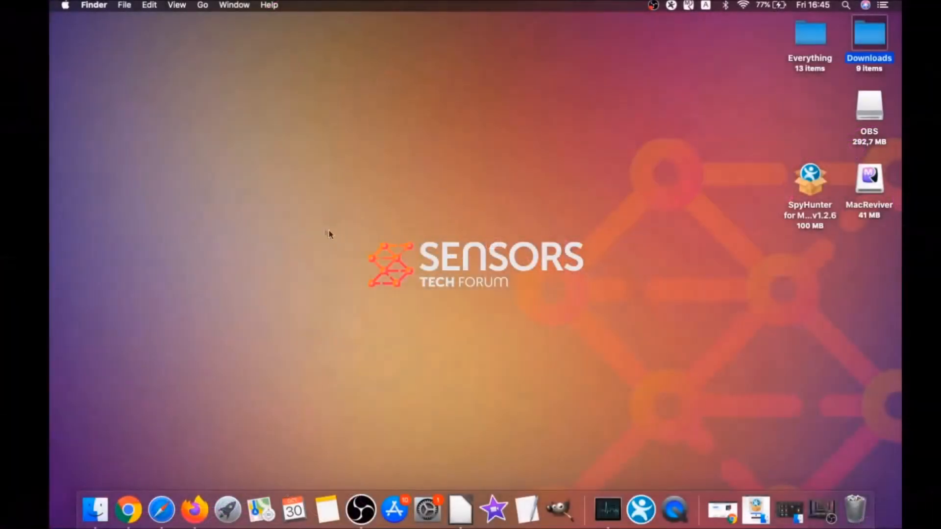
Check the Applications folder for MacReviver.app, then close the window to show the desktop.
{"action": "left_click", "coordinate": [202, 5]}
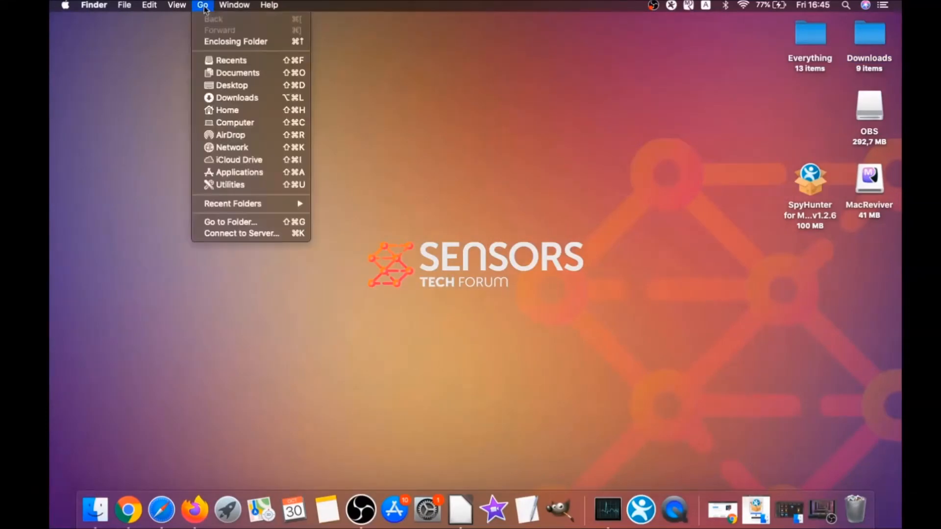
{"action": "mouse_move", "coordinate": [236, 172]}
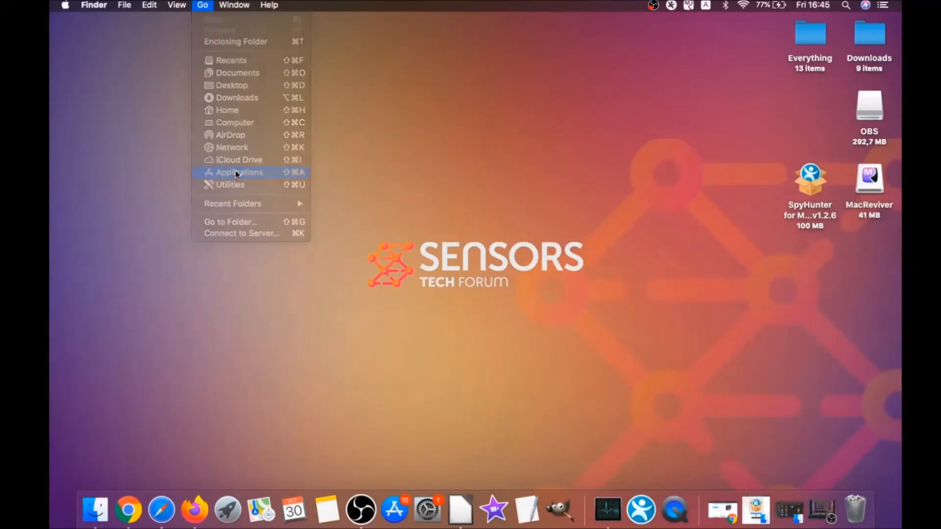
{"action": "left_click", "coordinate": [237, 173]}
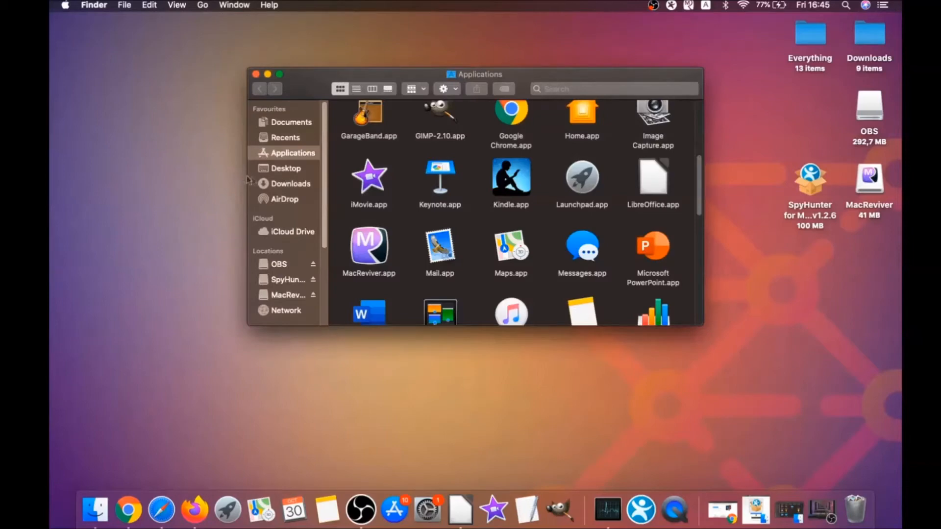
{"action": "left_click", "coordinate": [368, 246]}
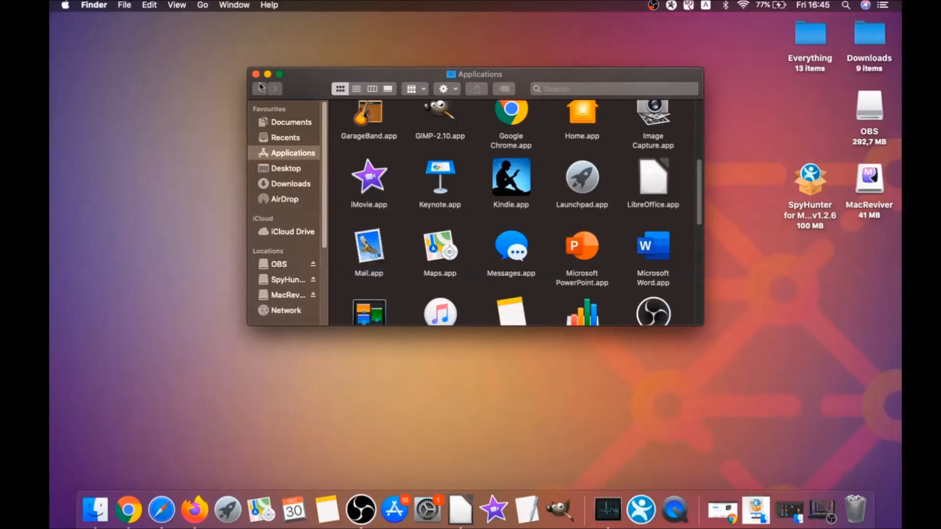
{"action": "left_click", "coordinate": [255, 74]}
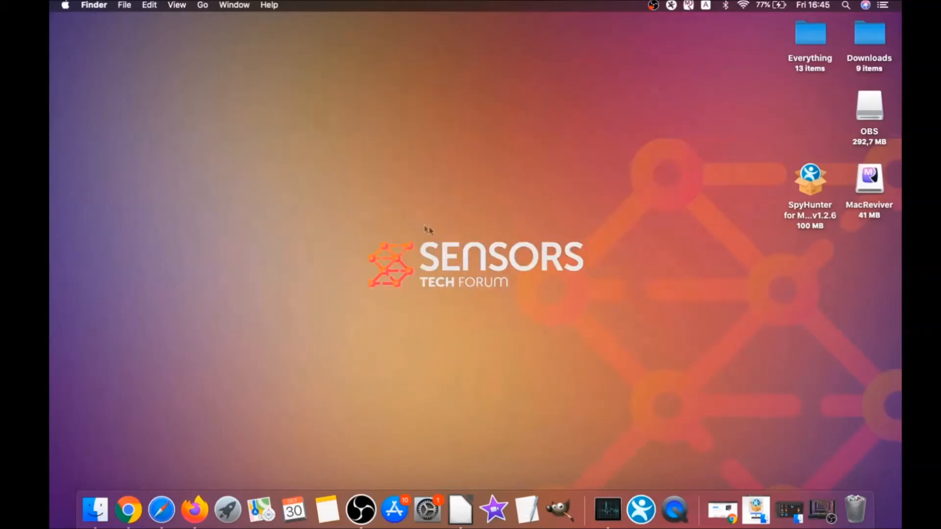
{"action": "mouse_move", "coordinate": [235, 53]}
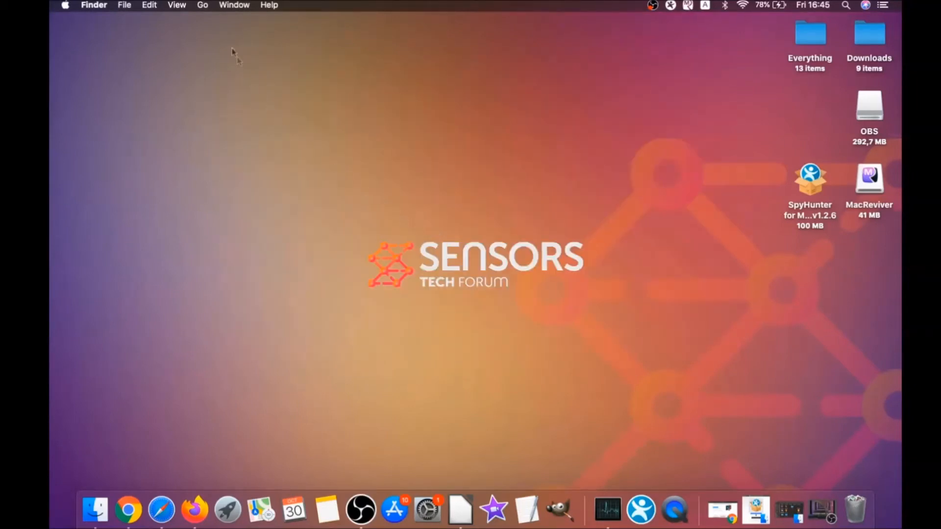
Launch Activity Monitor from the Finder Utilities folder.
{"action": "left_click", "coordinate": [202, 5]}
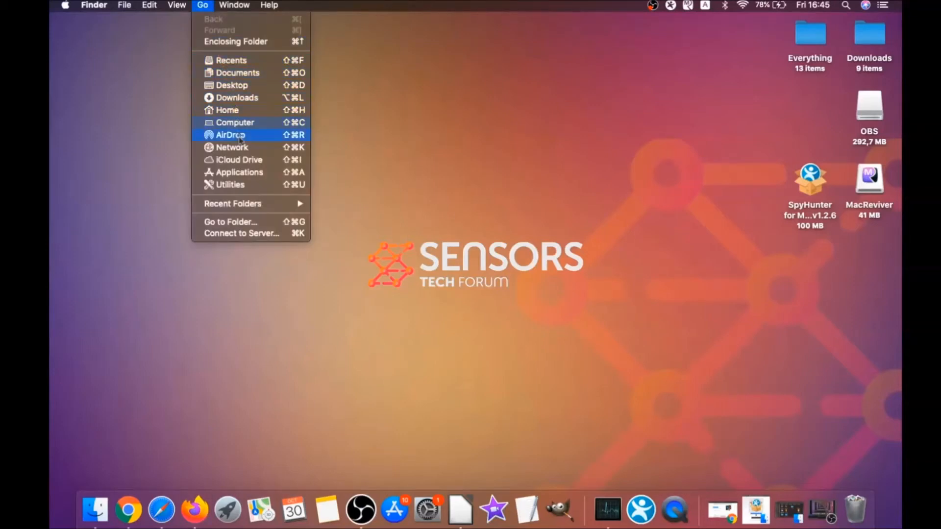
{"action": "left_click", "coordinate": [247, 190]}
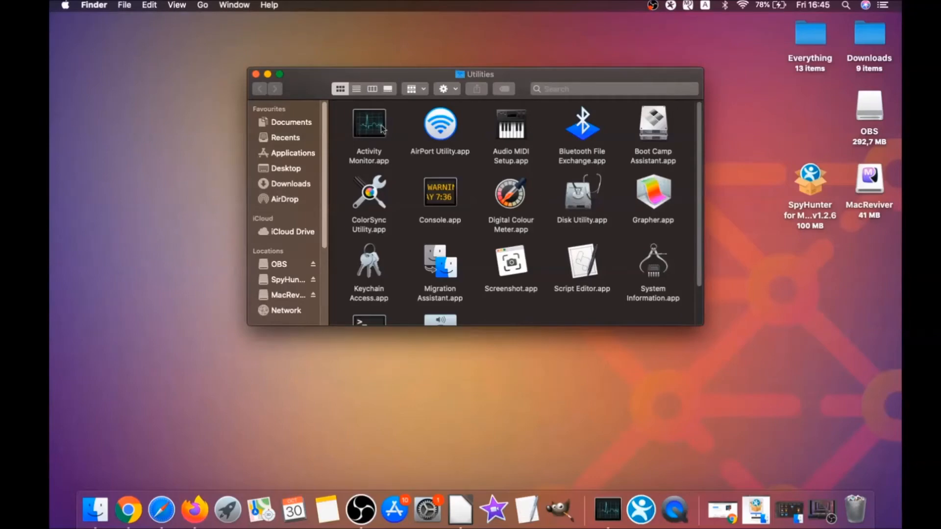
{"action": "double_click", "coordinate": [369, 125]}
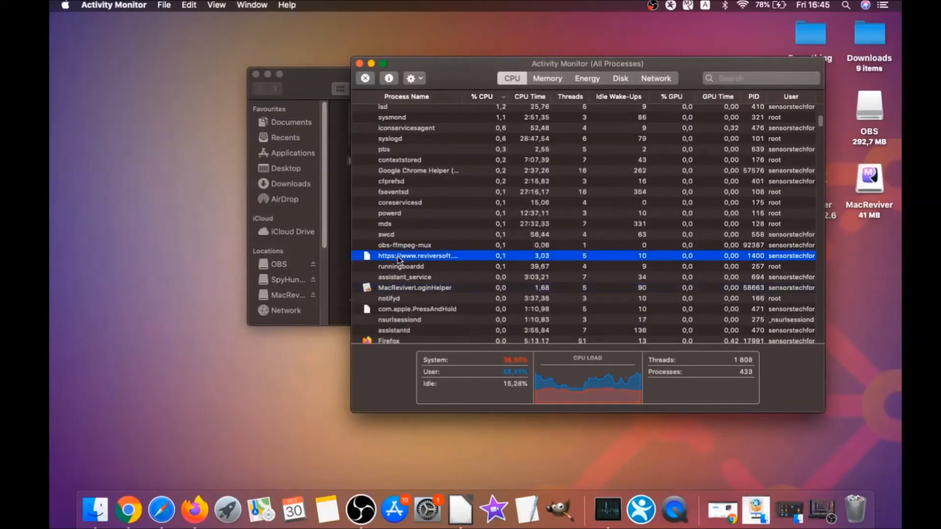
Locate and force-quit the MacReviverLoginHelper process, cancelling the accidental lsd quit first.
{"action": "scroll", "scroll_direction": "down", "scroll_amount": 3}
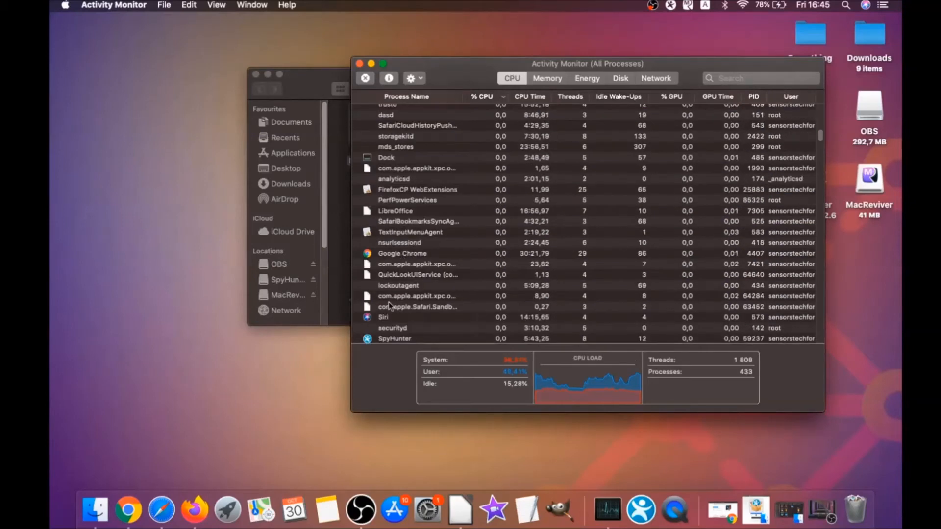
{"action": "scroll", "scroll_direction": "down", "scroll_amount": 3}
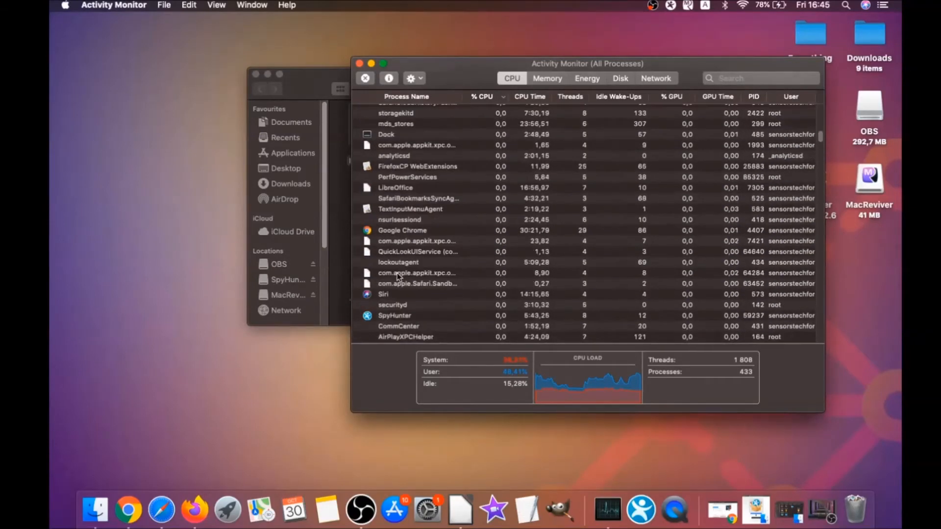
{"action": "scroll", "scroll_direction": "down", "scroll_amount": 3}
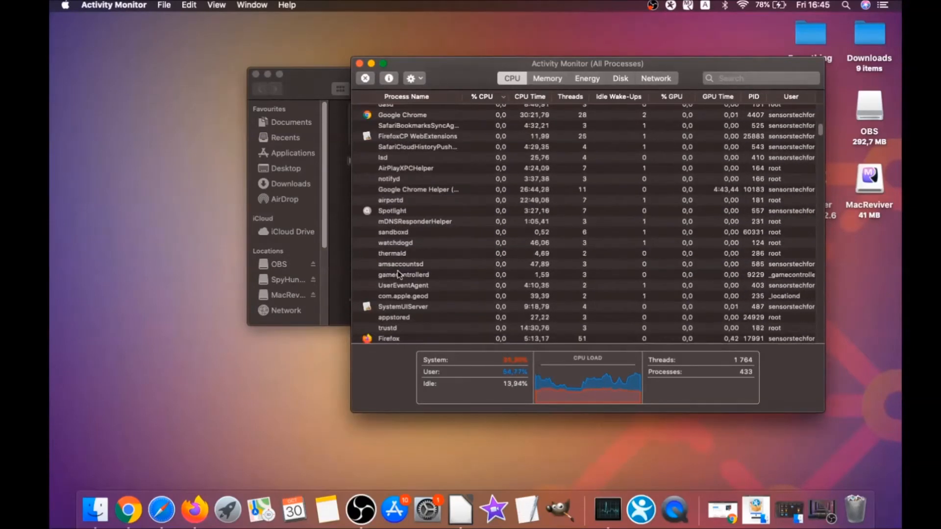
{"action": "scroll", "scroll_direction": "up", "scroll_amount": 3}
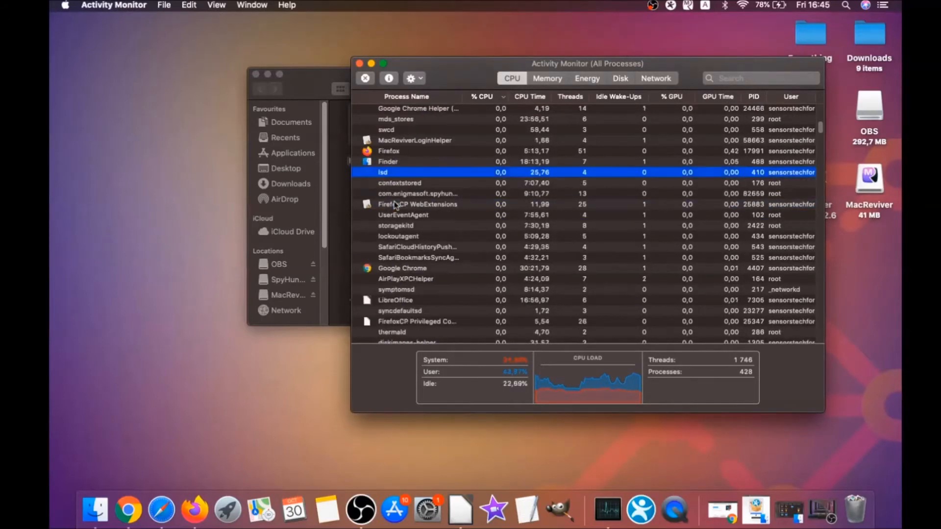
{"action": "left_click", "coordinate": [365, 79]}
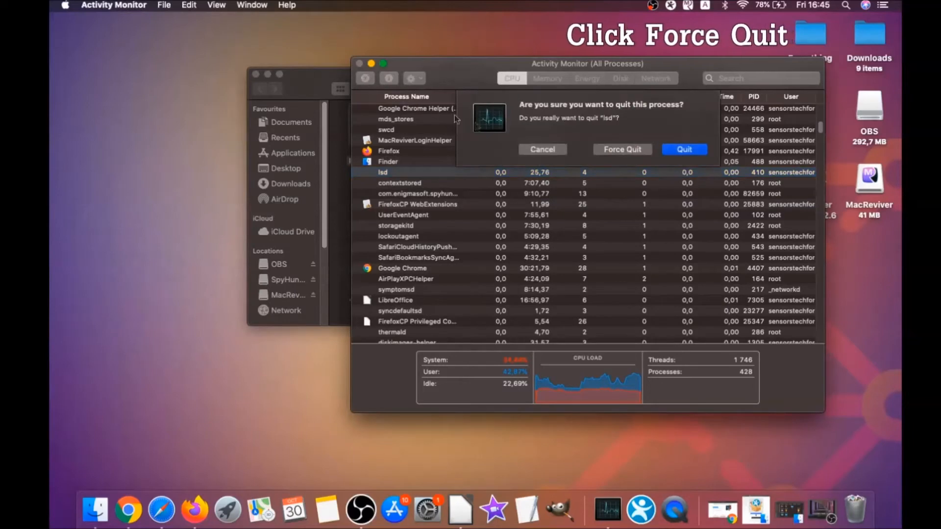
{"action": "left_click", "coordinate": [541, 149]}
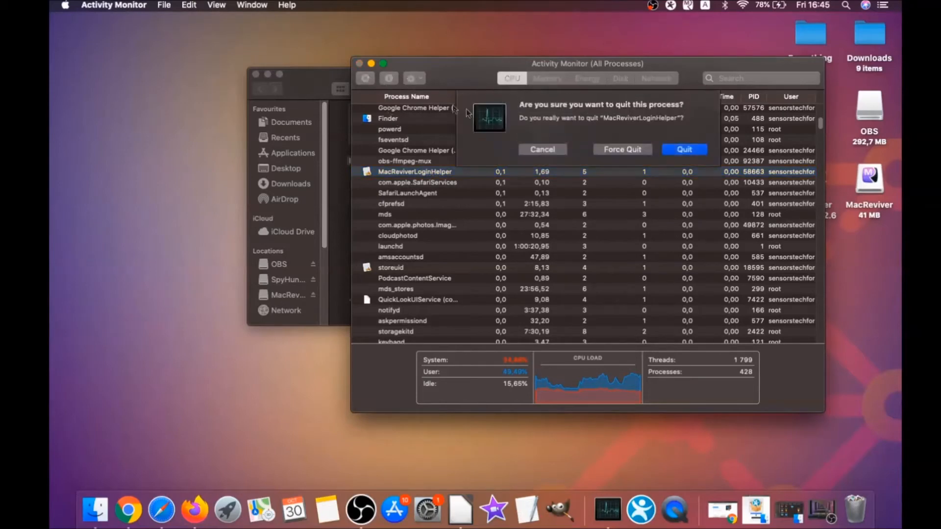
{"action": "left_click", "coordinate": [683, 149]}
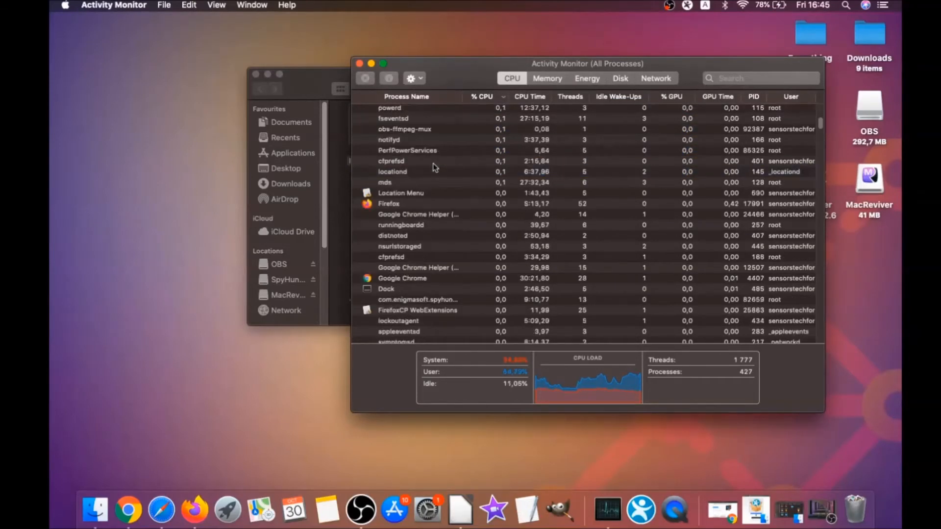
{"action": "left_click", "coordinate": [483, 97]}
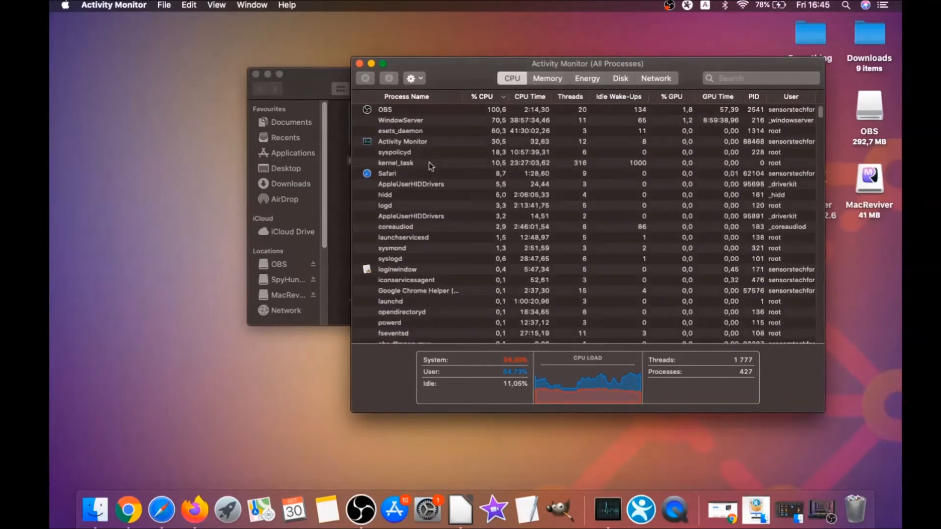
Close Activity Monitor and the Utilities folder window.
{"action": "left_click", "coordinate": [359, 64]}
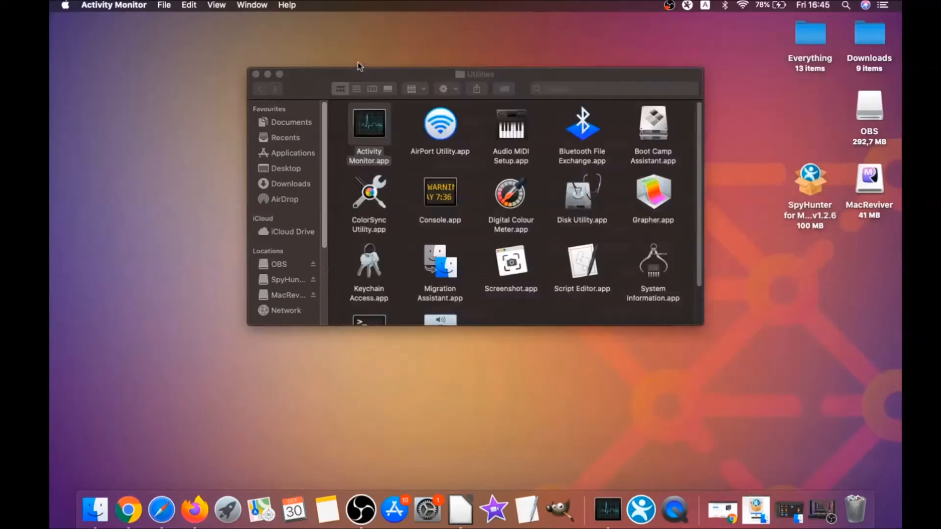
{"action": "left_click", "coordinate": [255, 73]}
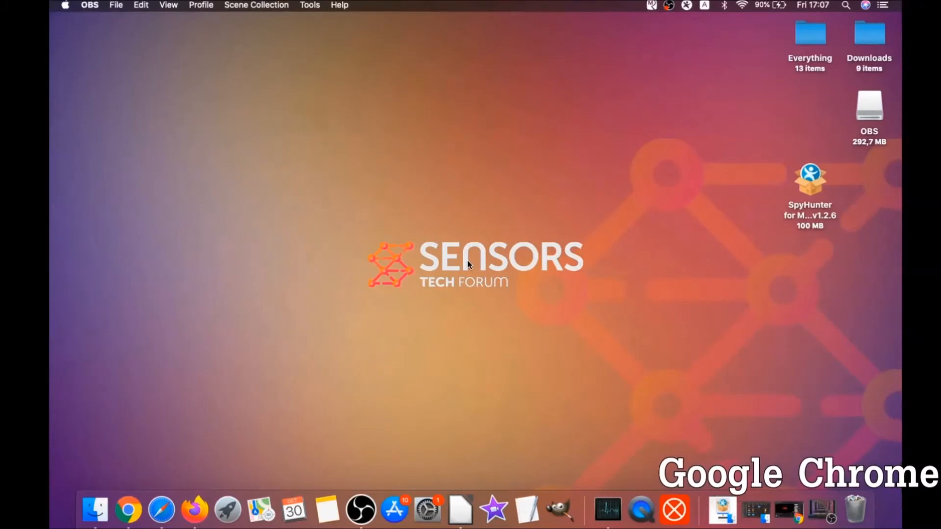
Launch Chrome and go to chrome://settings/clearBrowserData.
{"action": "left_click", "coordinate": [127, 510]}
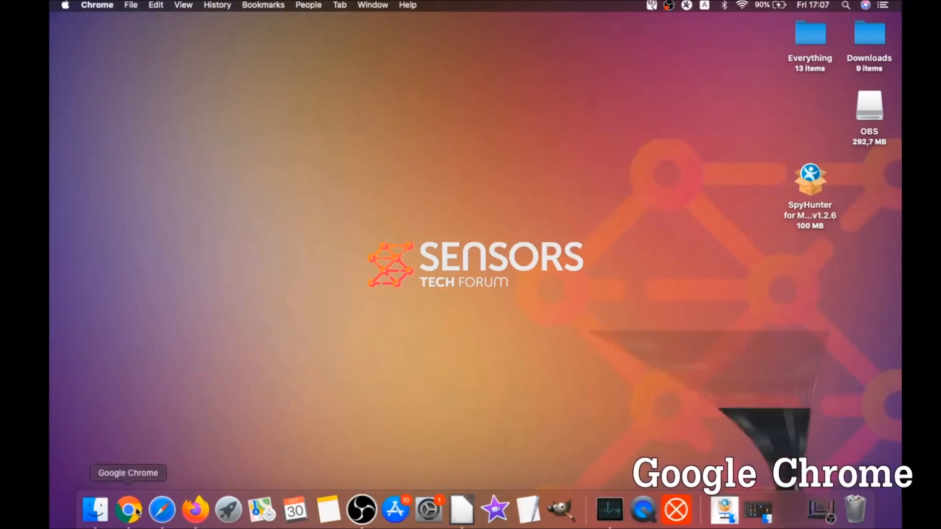
{"action": "left_click", "coordinate": [128, 509]}
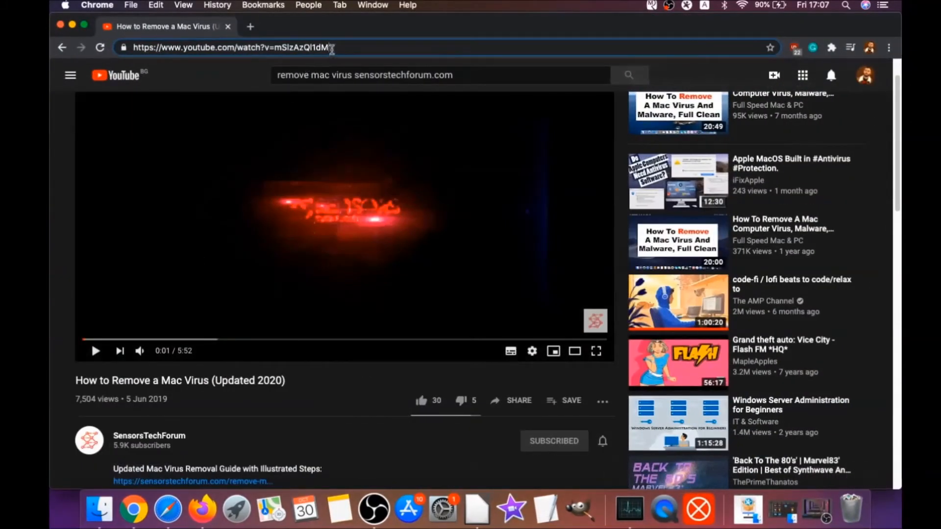
{"action": "type", "text": "about:"}
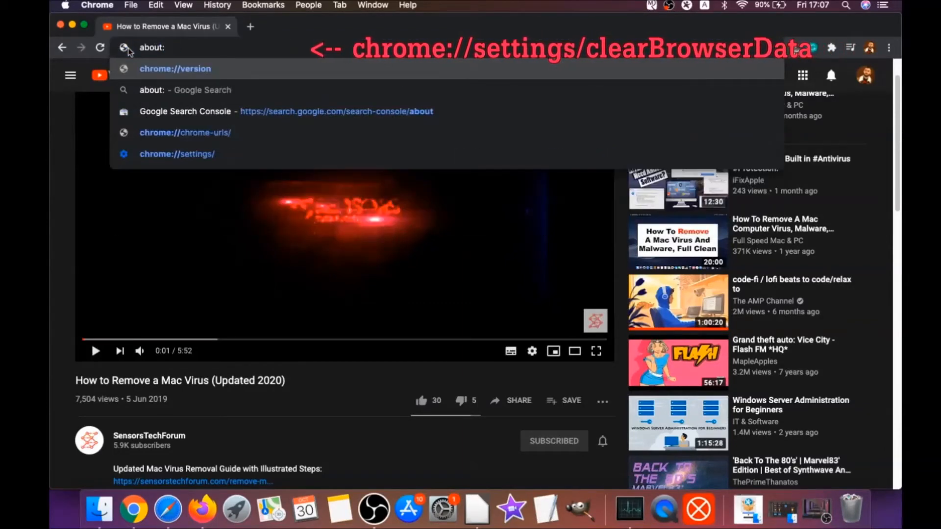
{"action": "type", "text": "//settings"}
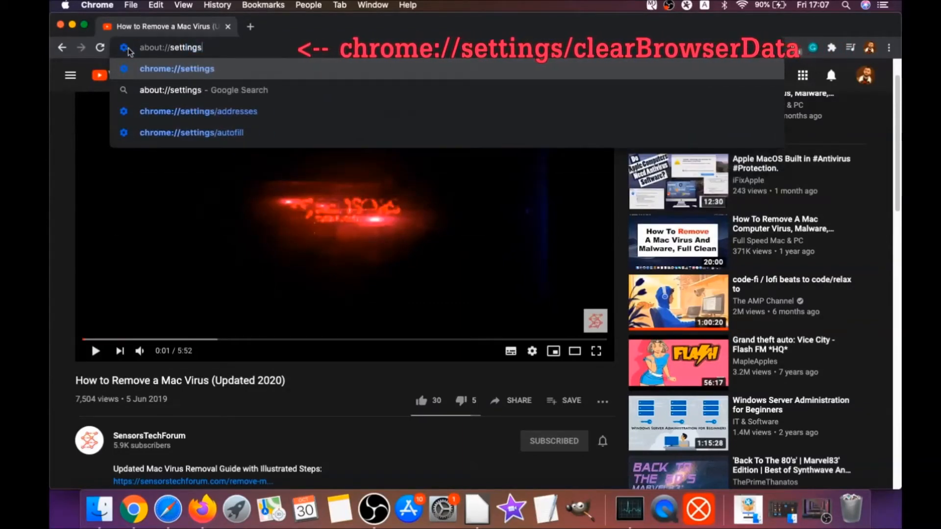
{"action": "type", "text": "clearBrowserData"}
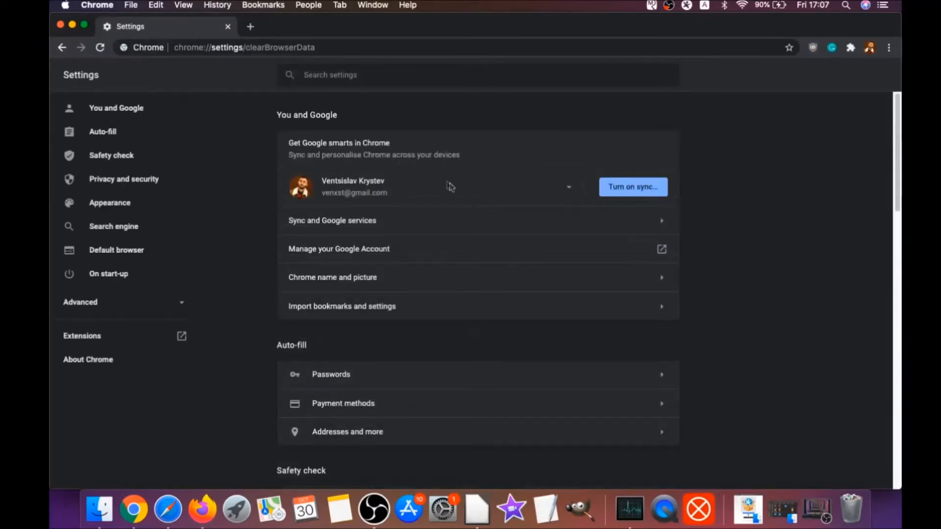
Clear Chrome's browsing data for All time with Passwords unticked.
{"action": "left_click", "coordinate": [435, 198]}
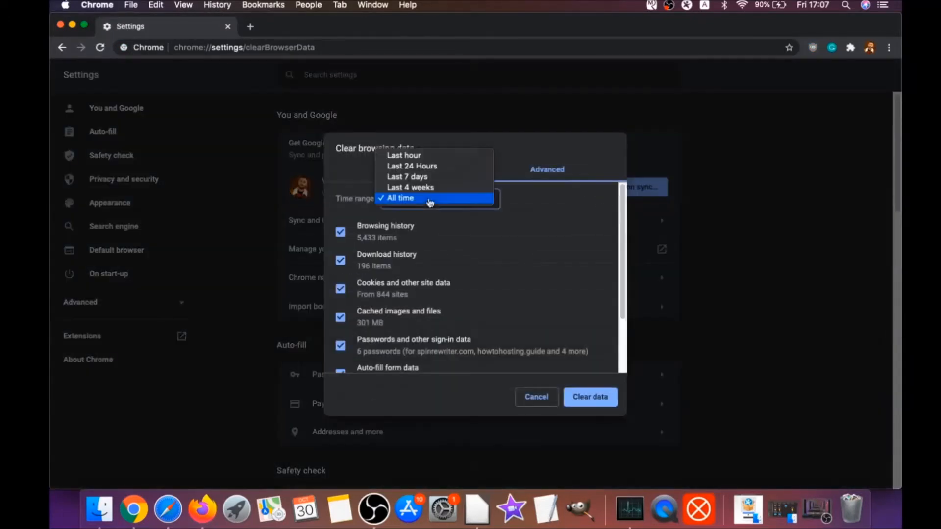
{"action": "left_click", "coordinate": [399, 198]}
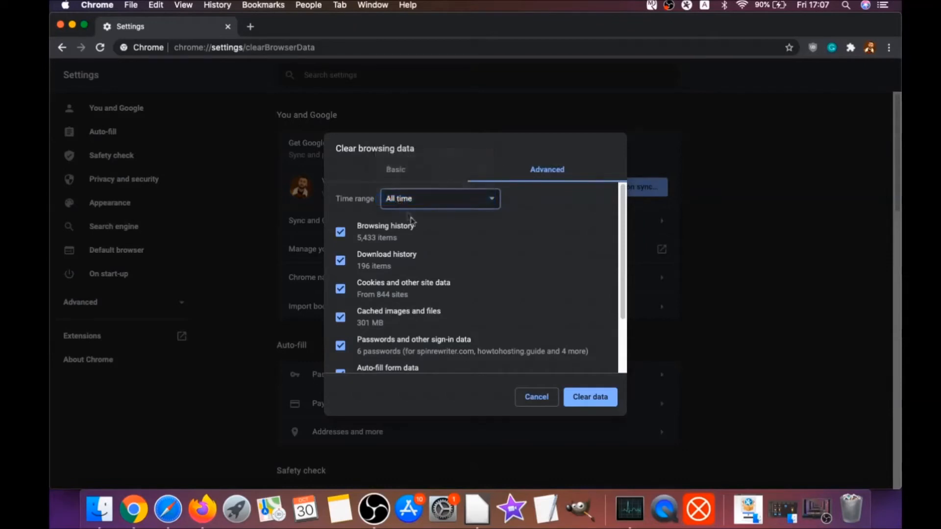
{"action": "scroll", "scroll_direction": "down", "scroll_amount": 3}
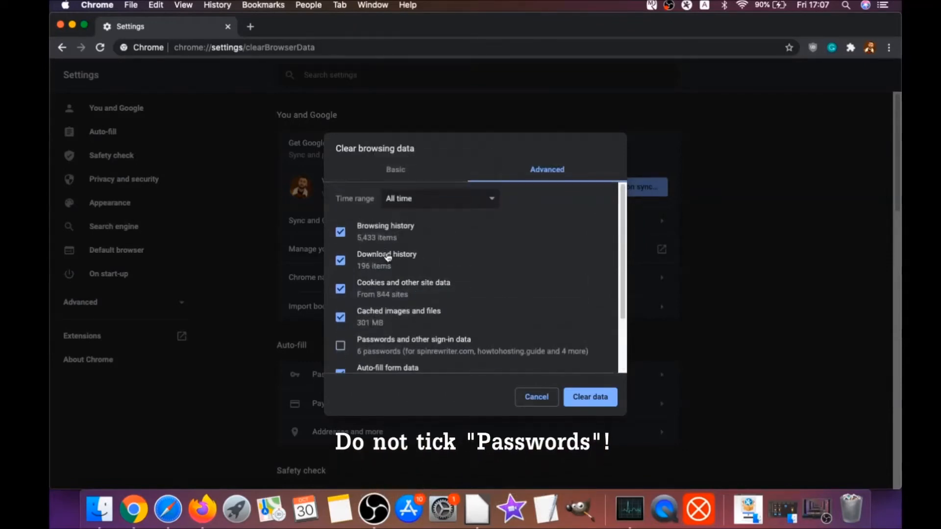
{"action": "scroll", "scroll_direction": "down", "scroll_amount": 3}
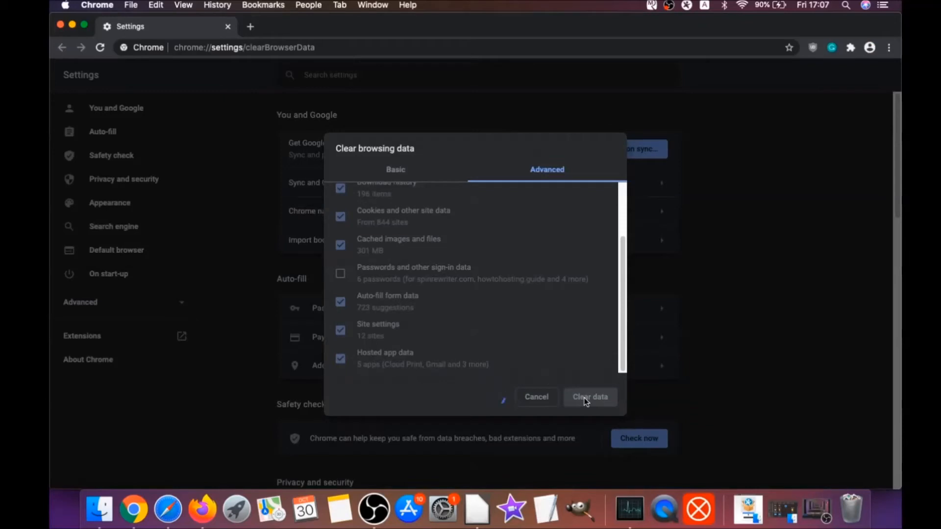
{"action": "left_click", "coordinate": [590, 397]}
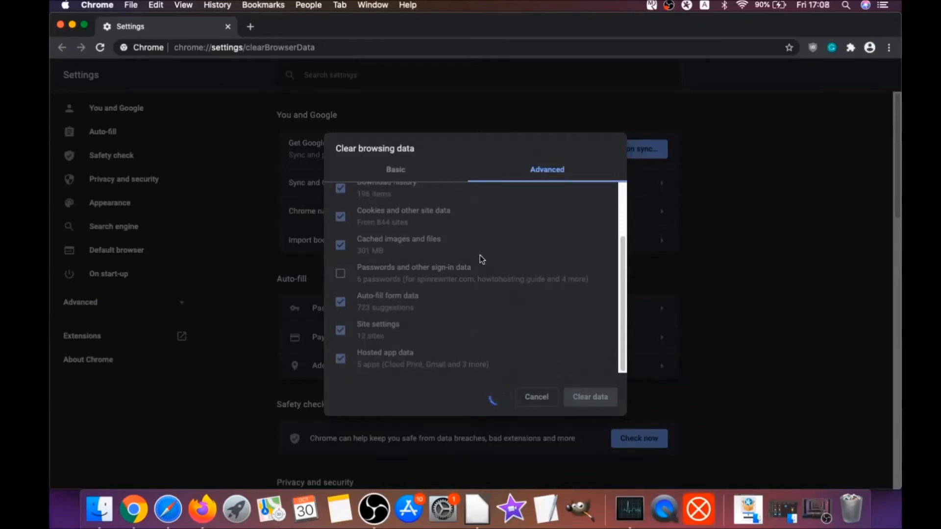
{"action": "left_click", "coordinate": [536, 397]}
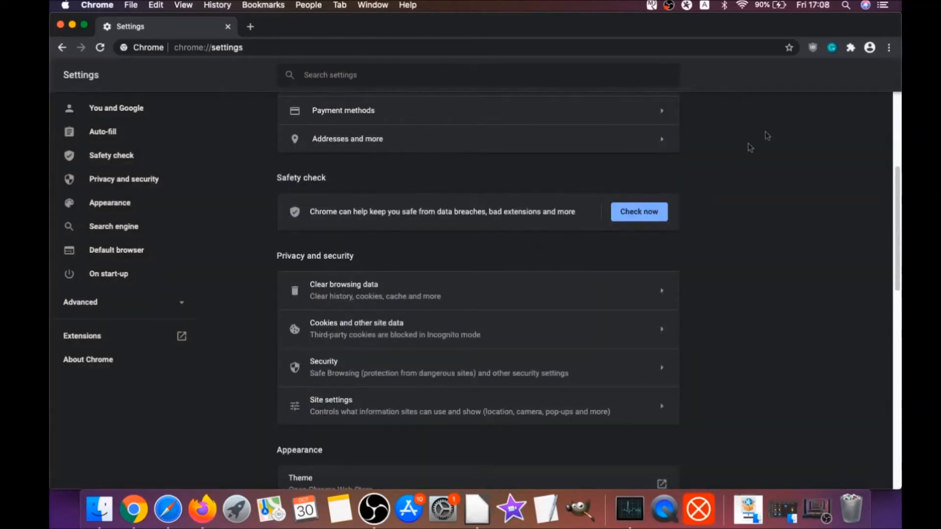
{"action": "left_click", "coordinate": [889, 47]}
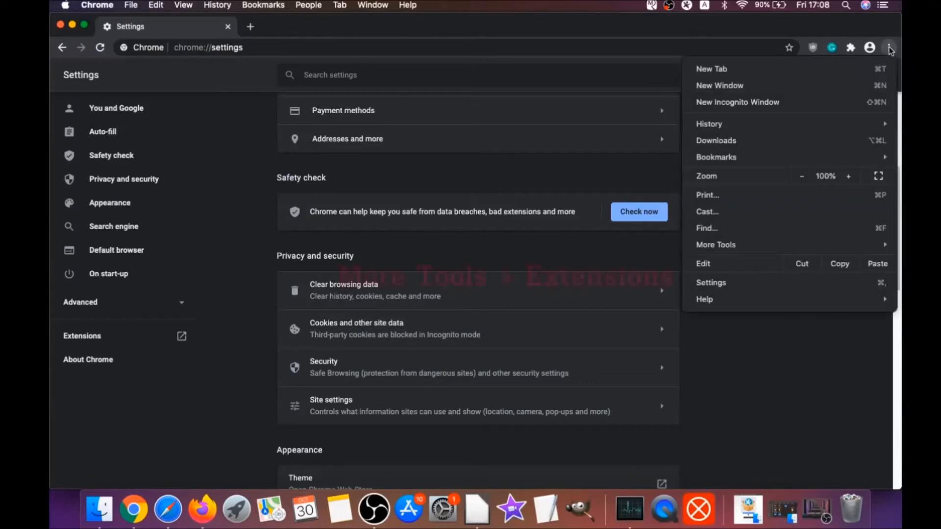
{"action": "mouse_move", "coordinate": [774, 246]}
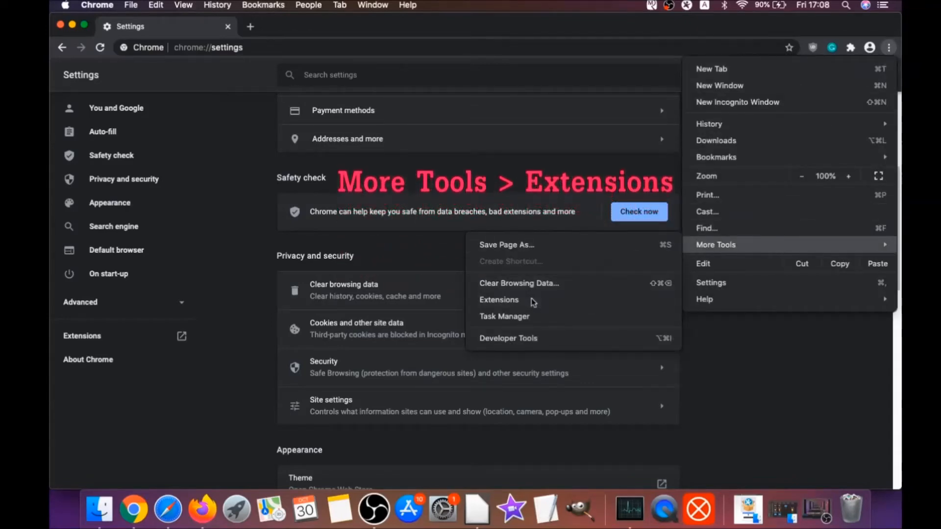
Remove the uBlock Origin extension from Chrome's Extensions page.
{"action": "left_click", "coordinate": [499, 300]}
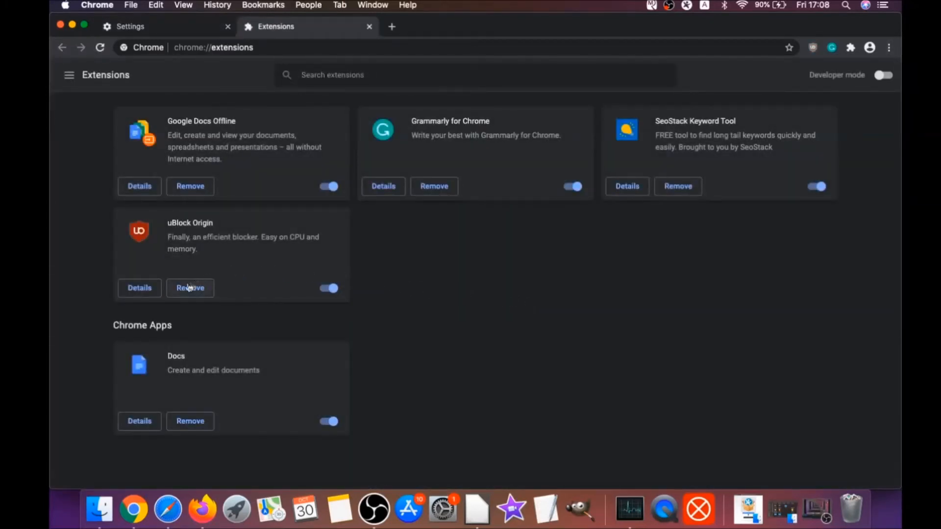
{"action": "left_click", "coordinate": [190, 289]}
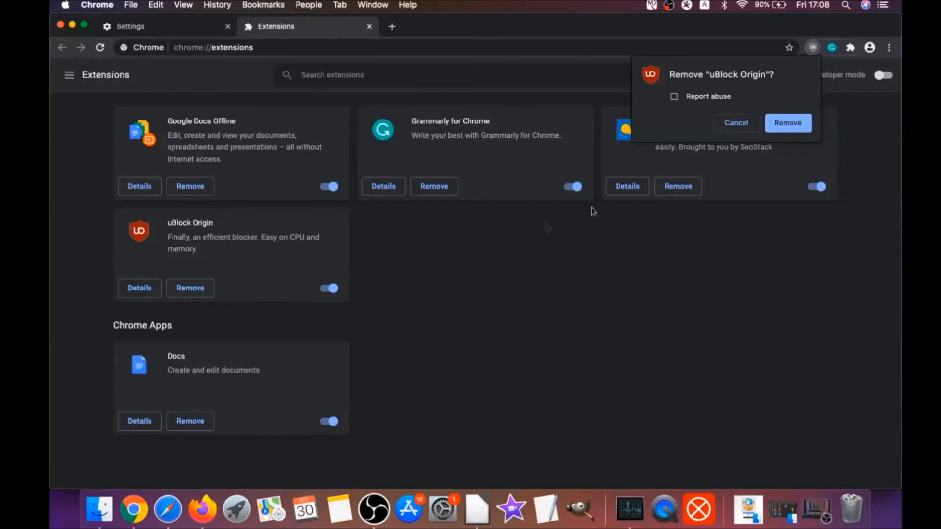
{"action": "left_click", "coordinate": [787, 123]}
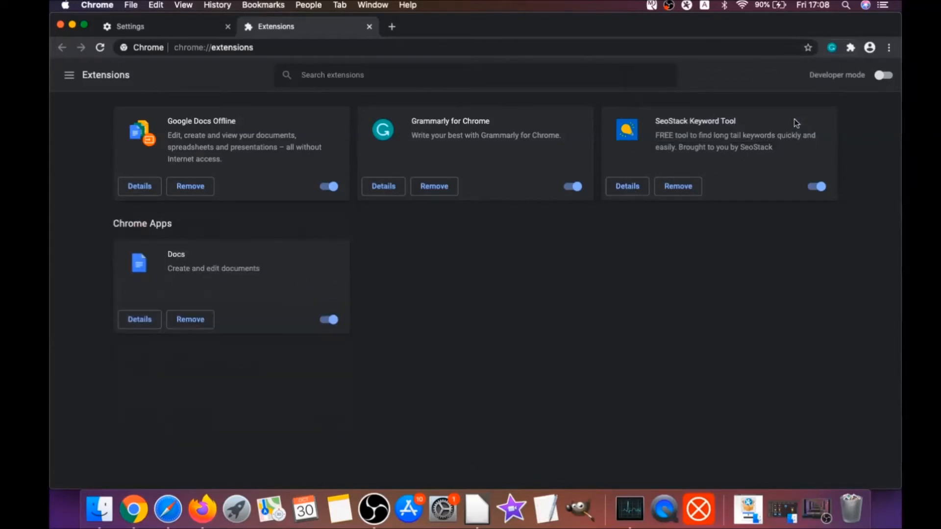
{"action": "mouse_move", "coordinate": [271, 168]}
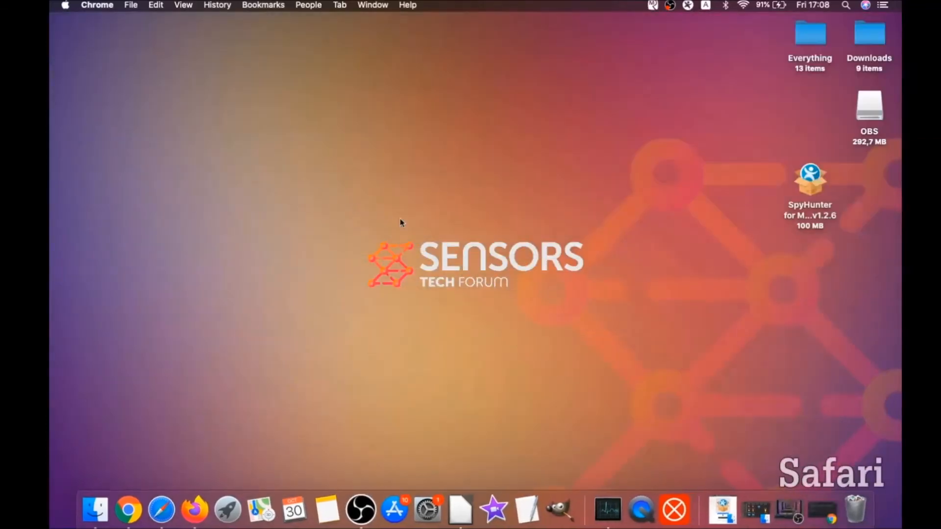
{"action": "mouse_move", "coordinate": [467, 248]}
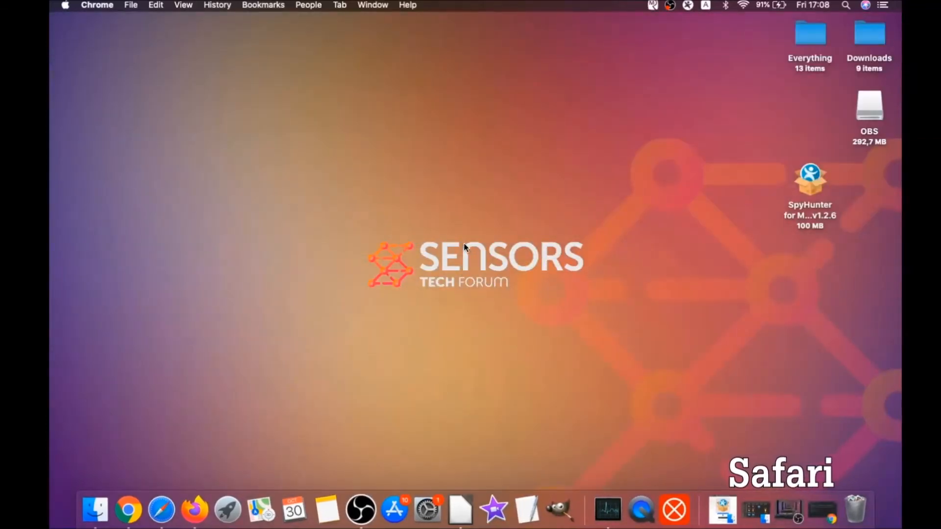
Launch Safari and show its General preferences, where the homepage reads macreviver.com.
{"action": "left_click", "coordinate": [160, 511]}
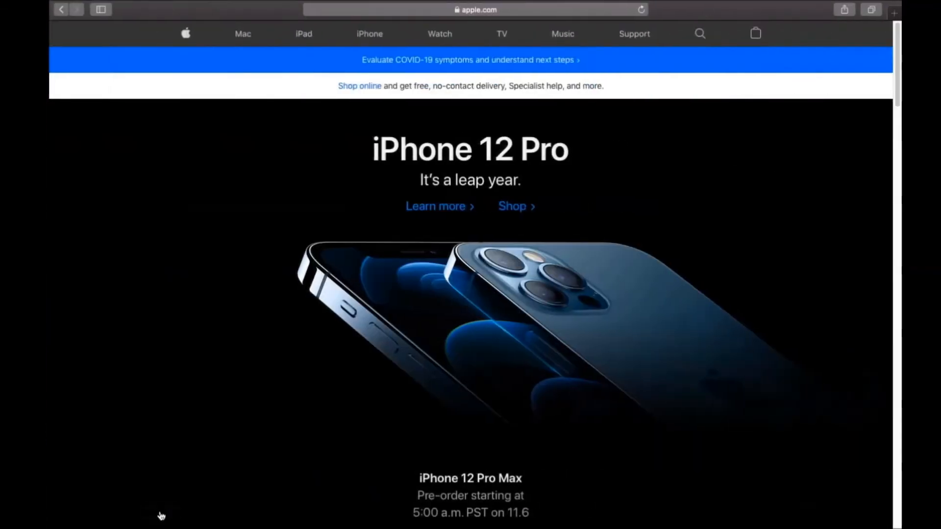
{"action": "mouse_move", "coordinate": [200, 15]}
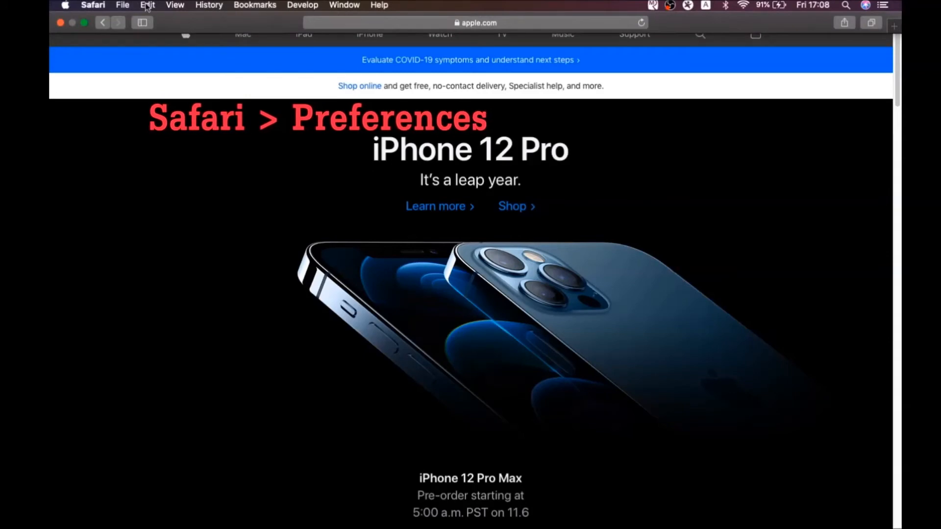
{"action": "left_click", "coordinate": [93, 5]}
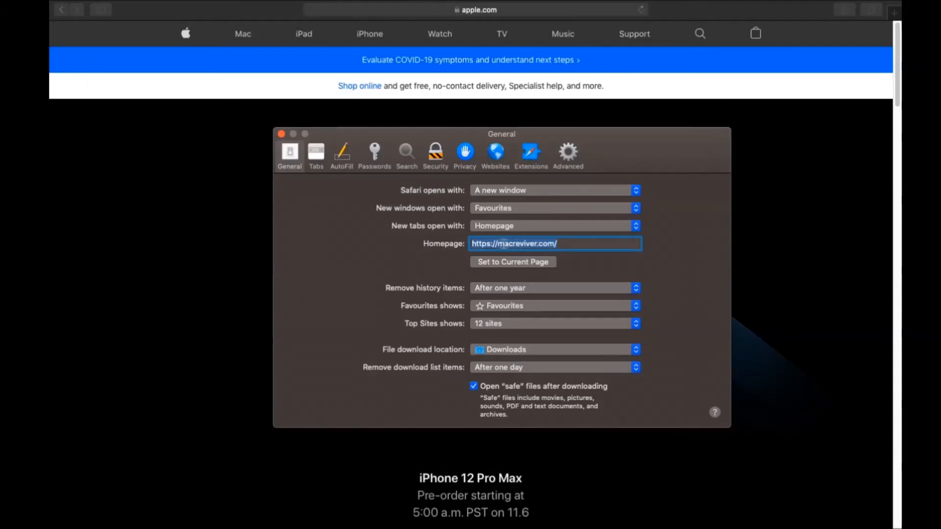
Set the homepage to the current page apple.com and switch the search engine from Yahoo to Google.
{"action": "left_click", "coordinate": [513, 263]}
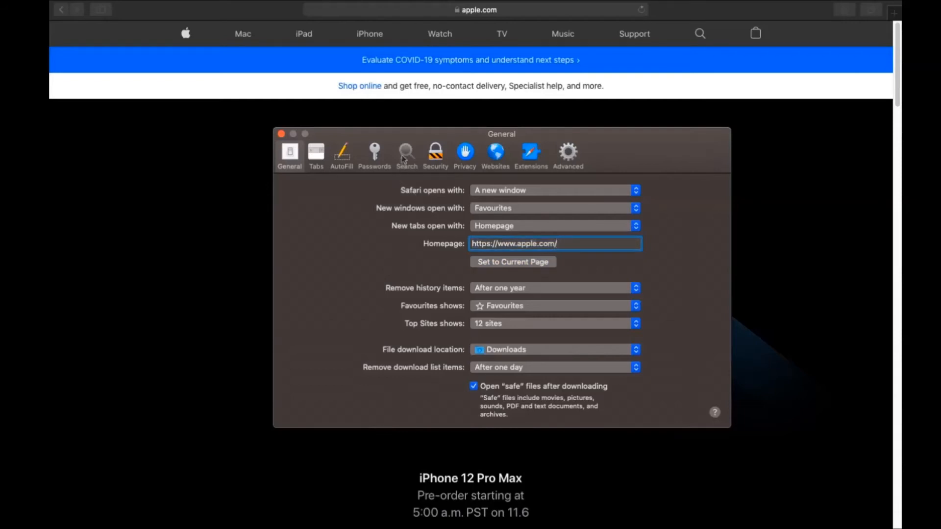
{"action": "left_click", "coordinate": [406, 153]}
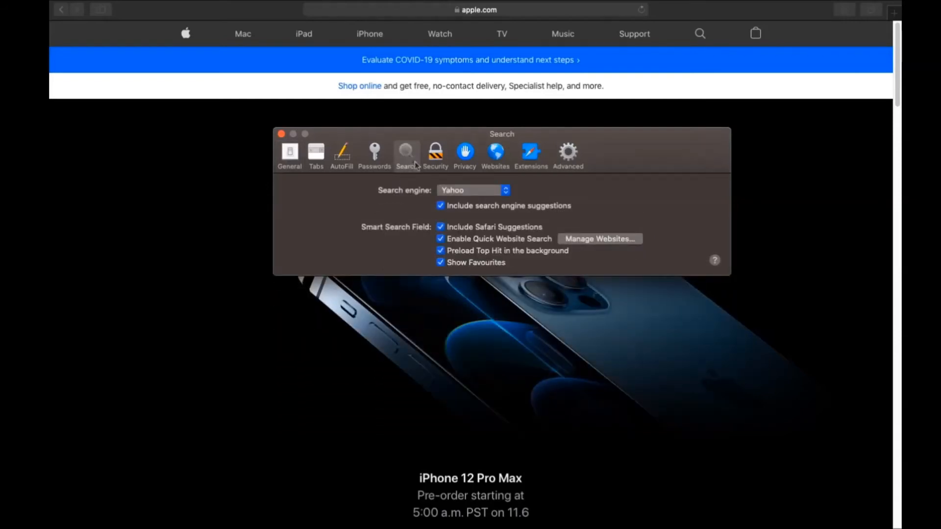
{"action": "left_click", "coordinate": [473, 191]}
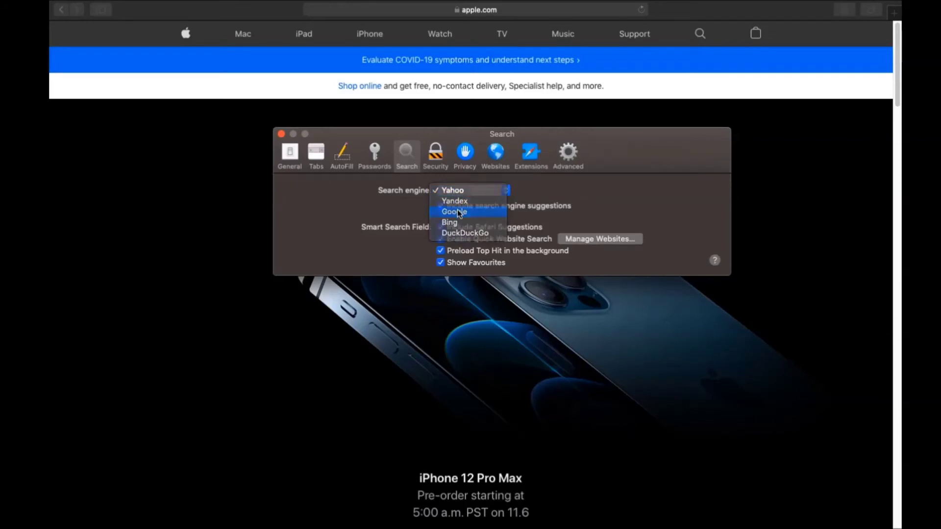
{"action": "left_click", "coordinate": [531, 153]}
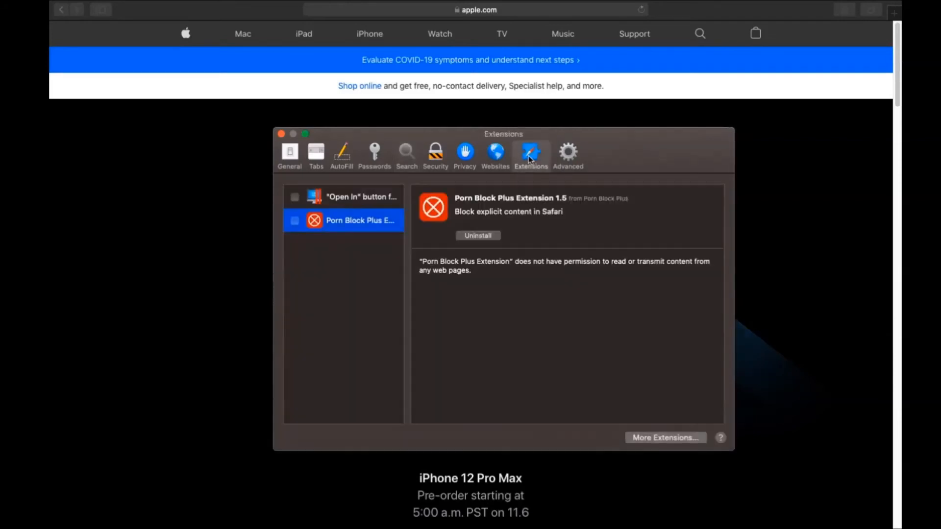
{"action": "mouse_move", "coordinate": [475, 239]}
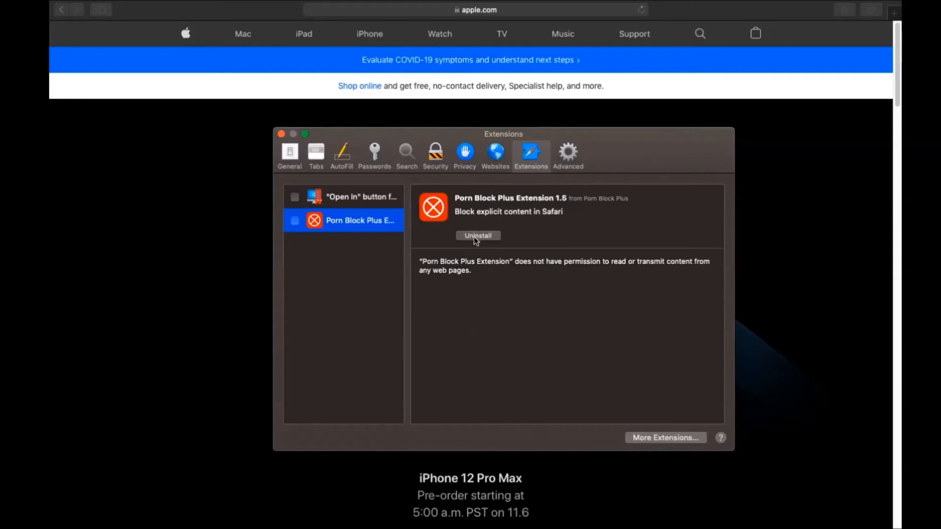
Uninstall the Porn Block Plus Extension and reveal its parent app in Finder.
{"action": "left_click", "coordinate": [477, 235]}
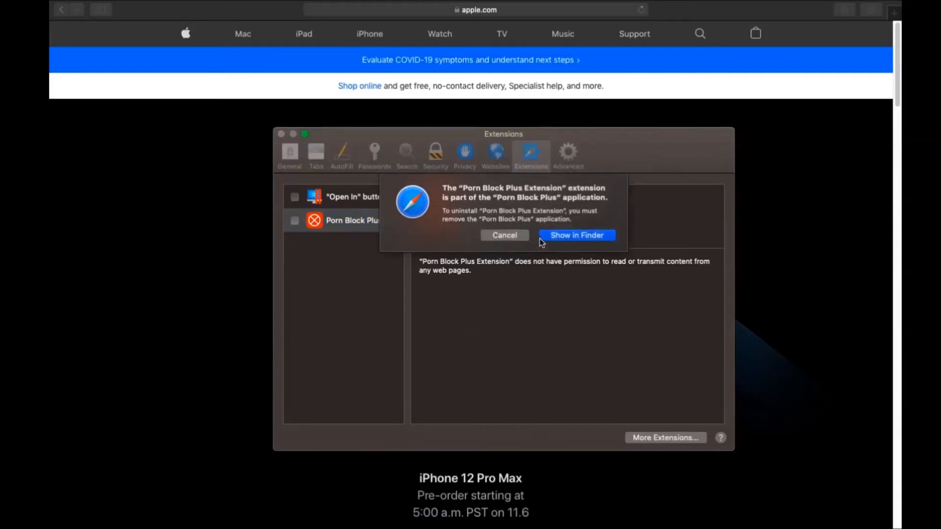
{"action": "left_click", "coordinate": [575, 234]}
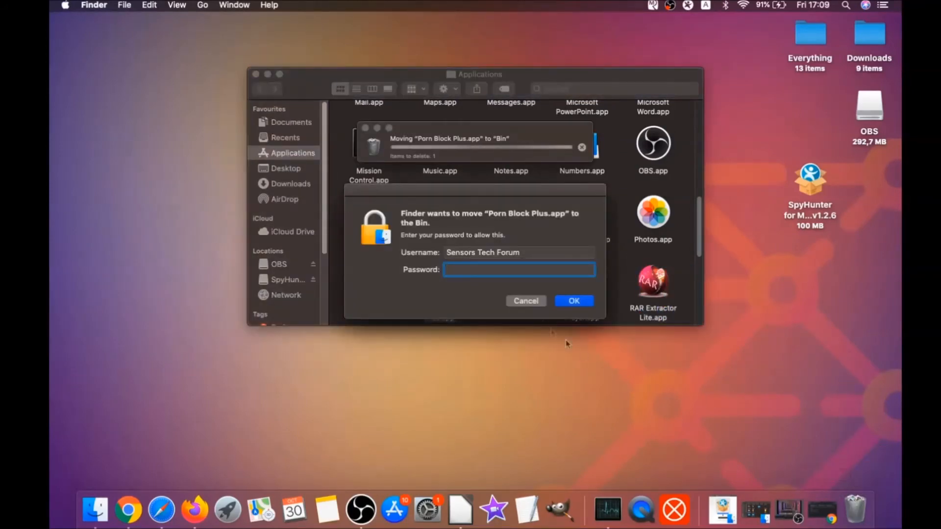
Authorise moving Porn Block Plus.app to the Bin with the admin password, close Finder and launch Firefox.
{"action": "type", "text": "••••"}
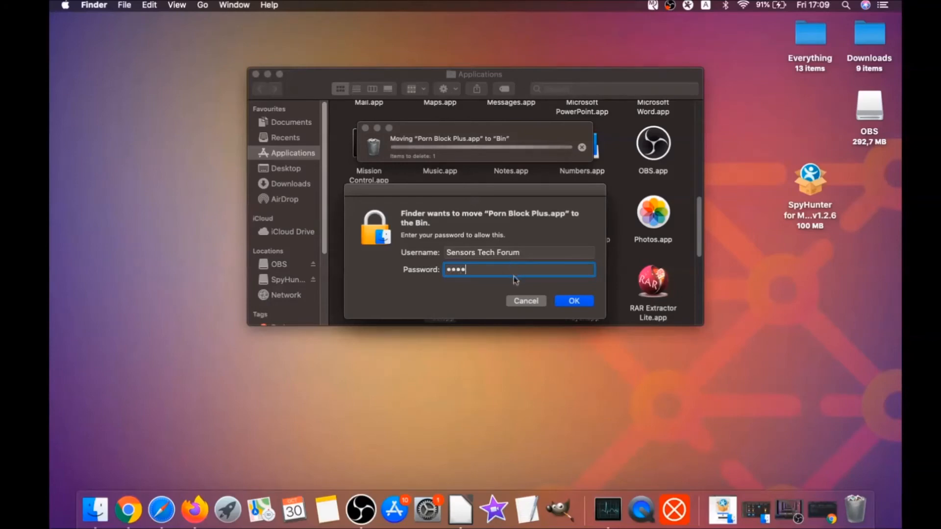
{"action": "left_click", "coordinate": [572, 301]}
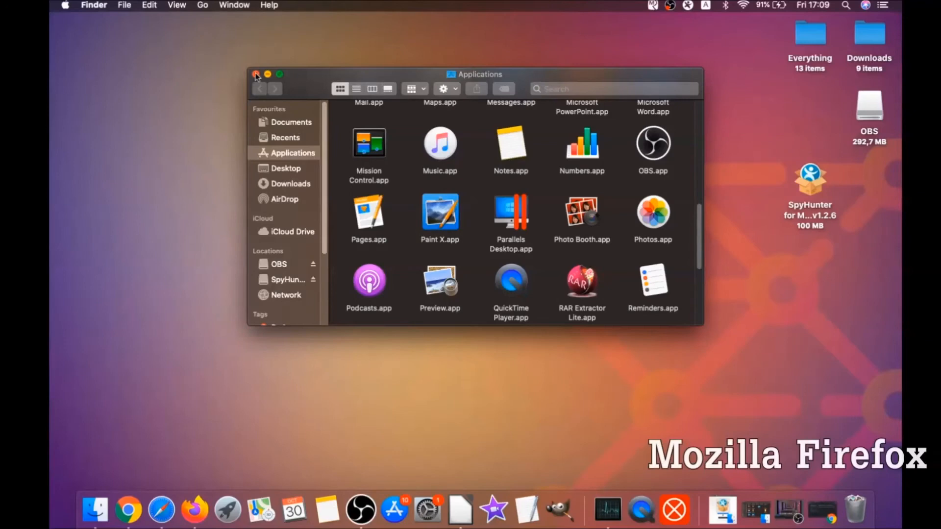
{"action": "left_click", "coordinate": [256, 74]}
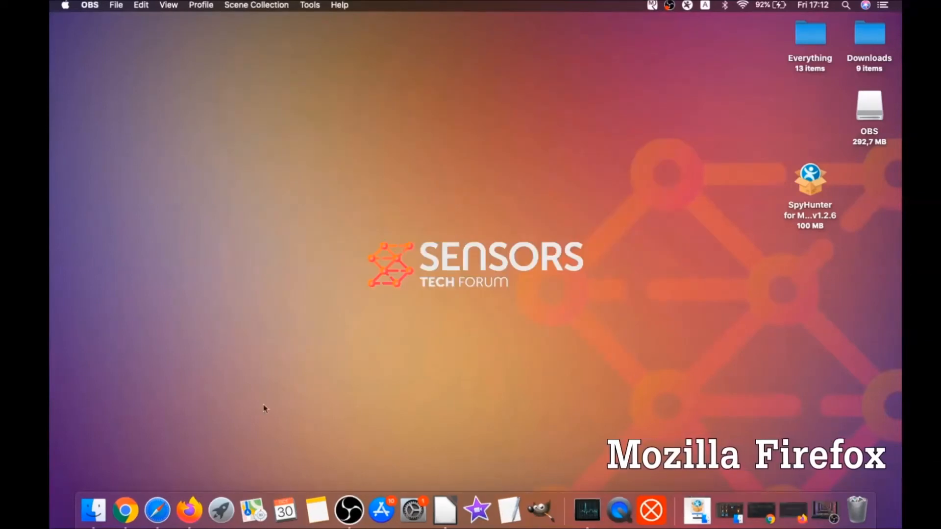
{"action": "left_click", "coordinate": [189, 511]}
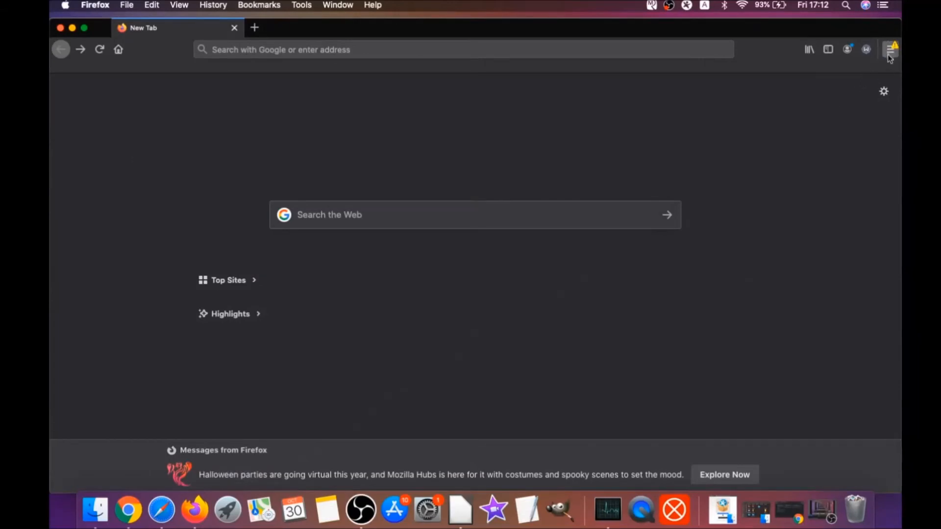
In the Add-ons Manager, remove alice gear dice and Superpowers for Instagram, confirming the removal.
{"action": "left_click", "coordinate": [891, 49]}
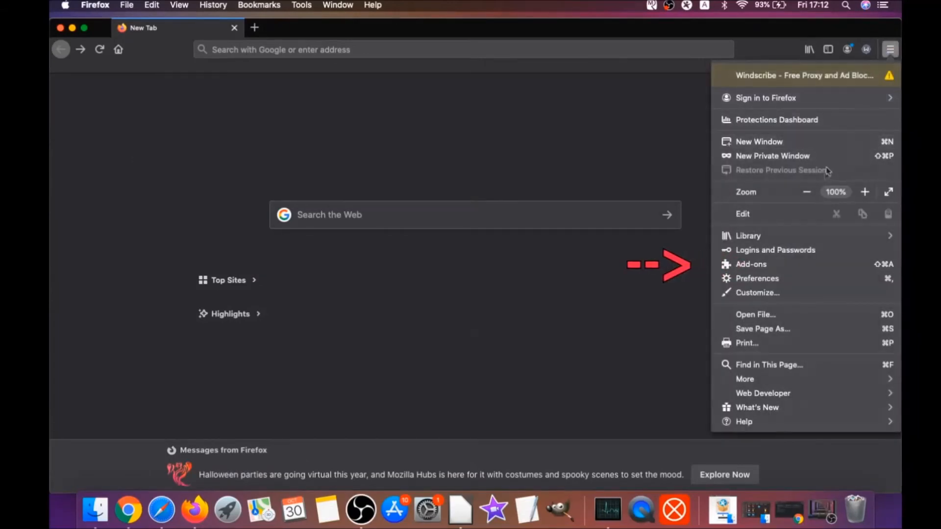
{"action": "left_click", "coordinate": [751, 263]}
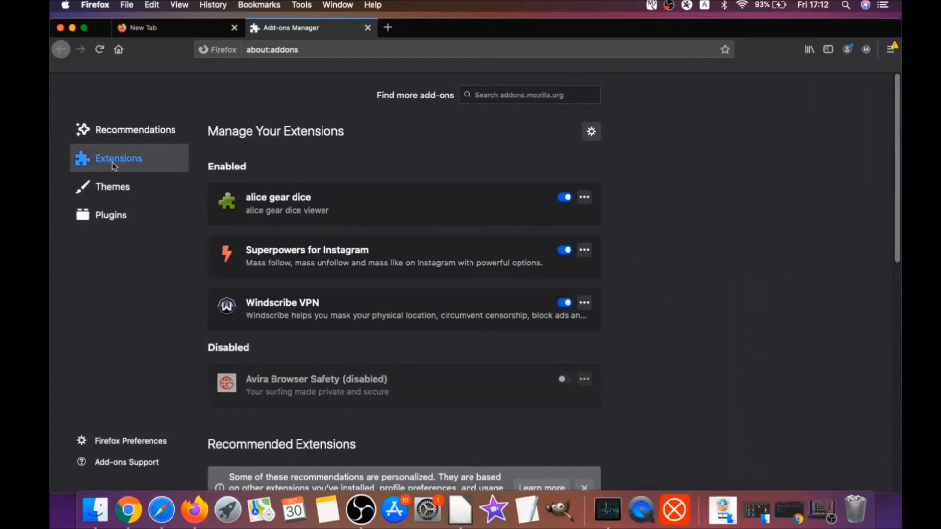
{"action": "mouse_move", "coordinate": [263, 256]}
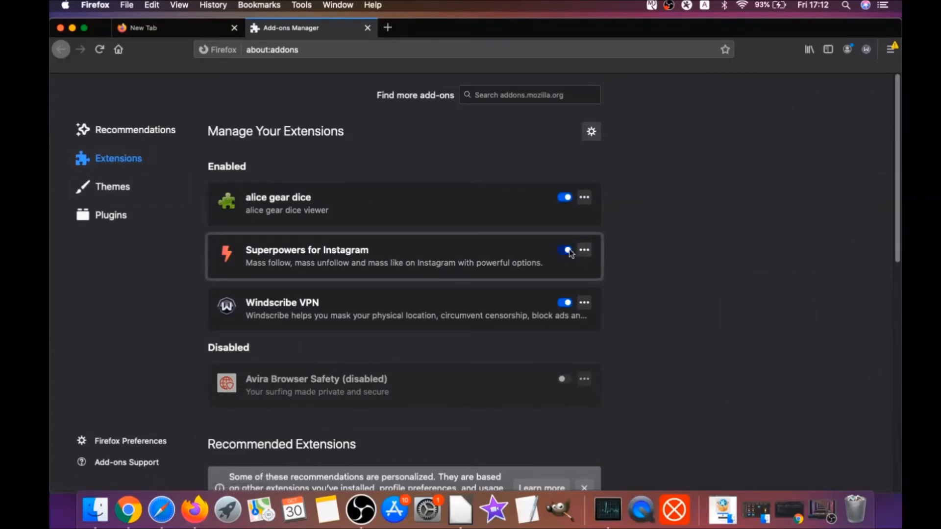
{"action": "left_click", "coordinate": [583, 197]}
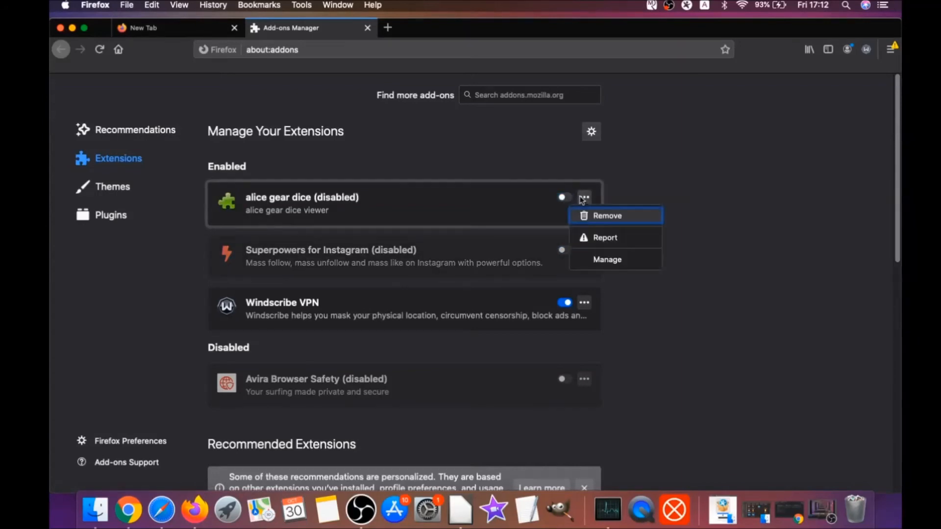
{"action": "left_click", "coordinate": [608, 216]}
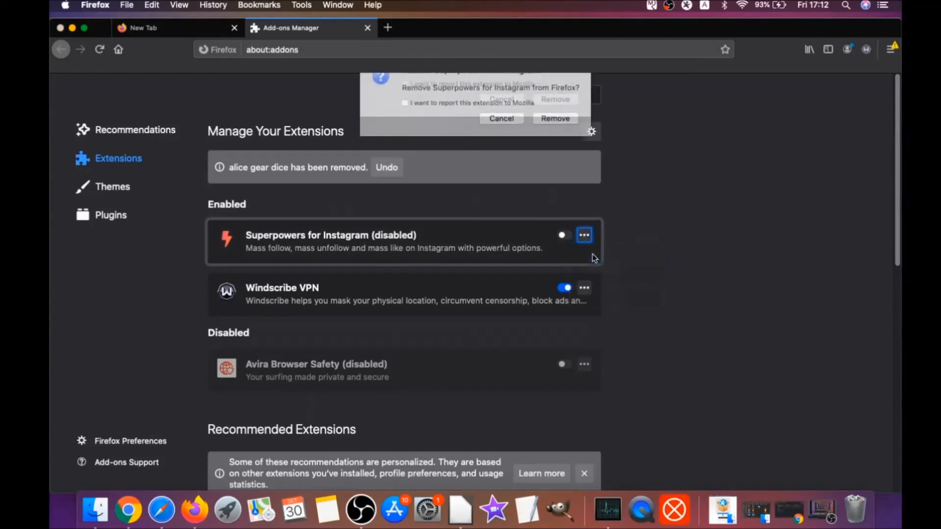
{"action": "left_click", "coordinate": [554, 118]}
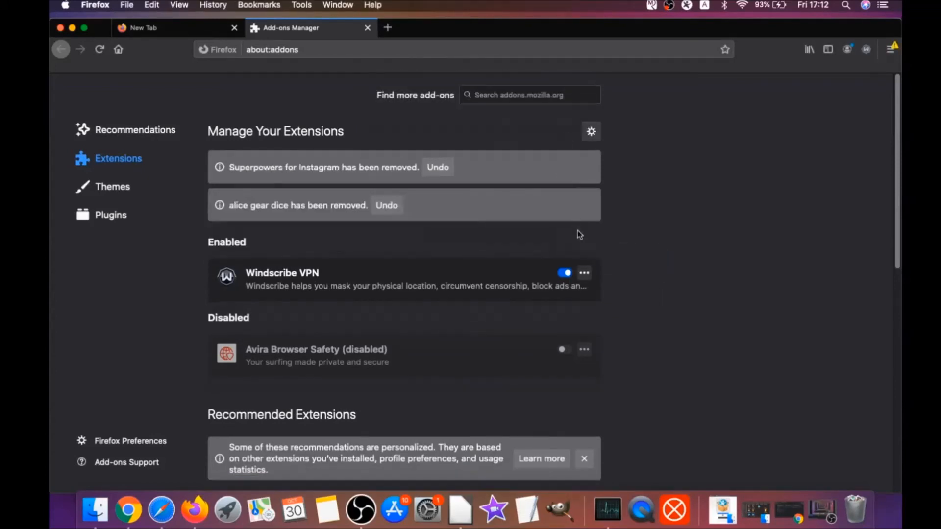
Go to about:support and start refreshing Firefox to a clean state.
{"action": "left_click", "coordinate": [271, 50]}
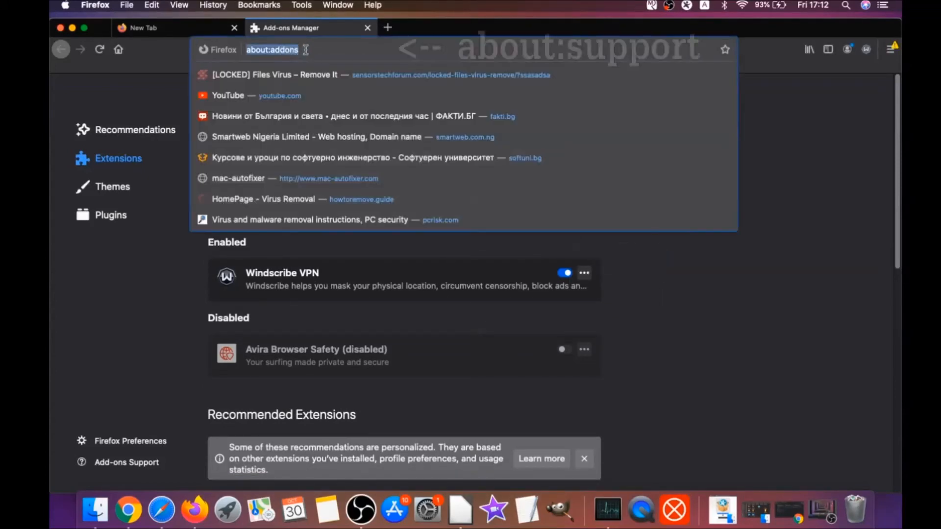
{"action": "type", "text": "a"}
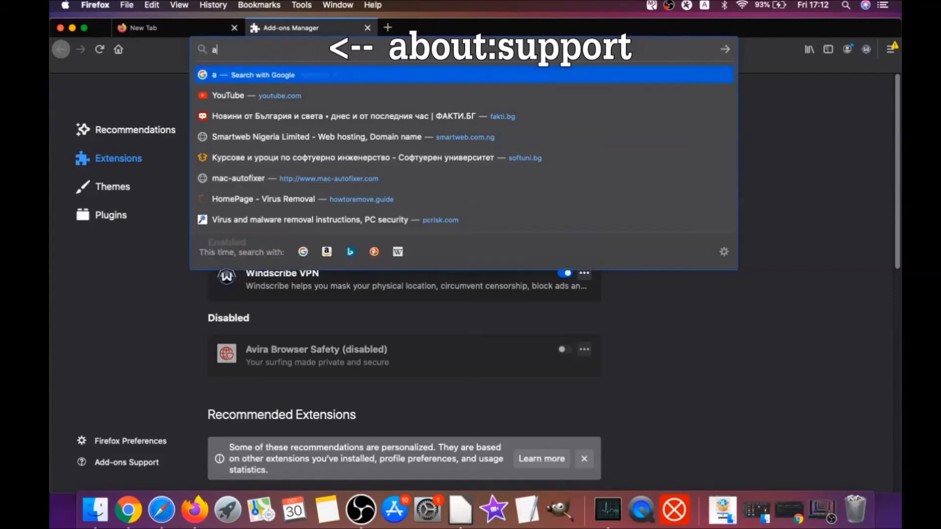
{"action": "type", "text": "bout:support"}
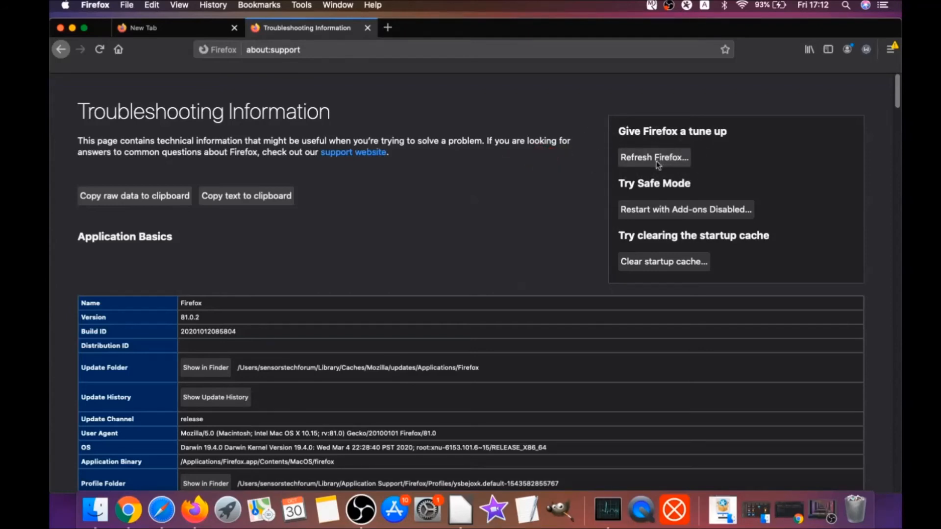
{"action": "left_click", "coordinate": [654, 157]}
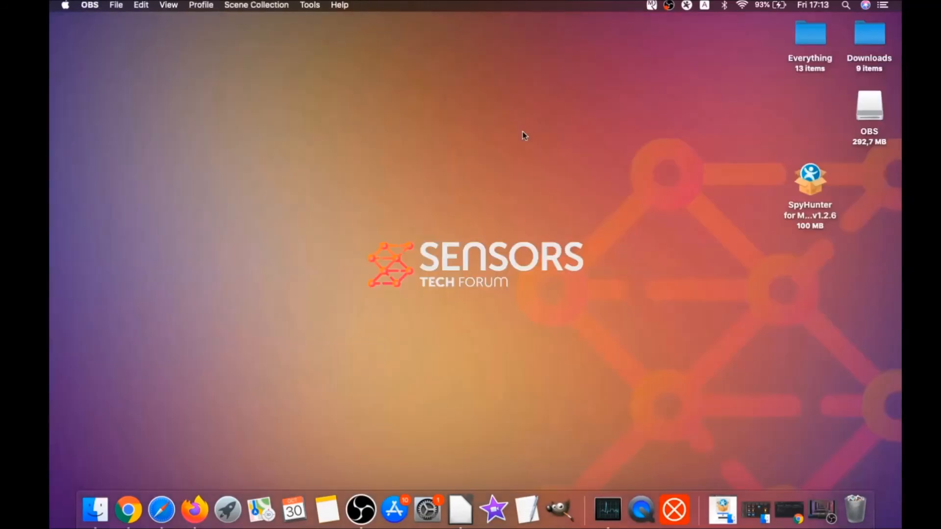
{"action": "mouse_move", "coordinate": [480, 212]}
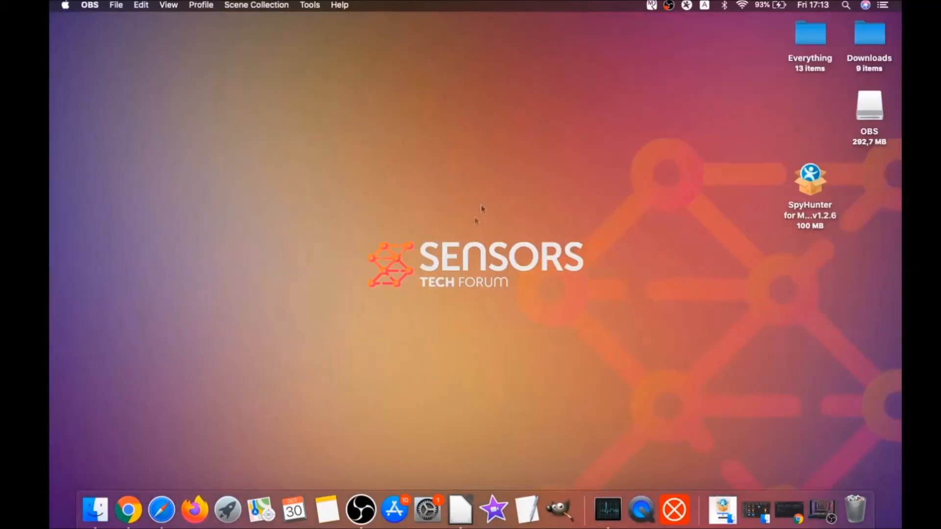
{"action": "mouse_move", "coordinate": [462, 251]}
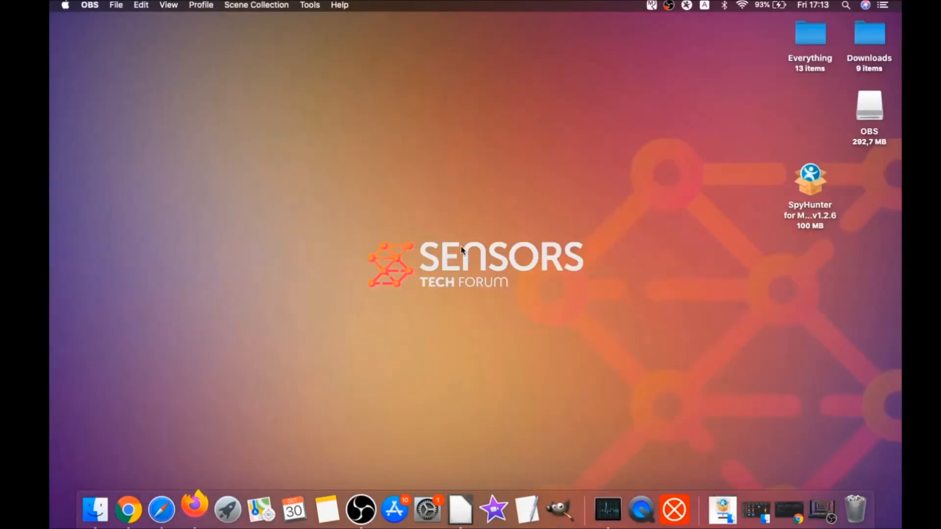
{"action": "left_click", "coordinate": [193, 510]}
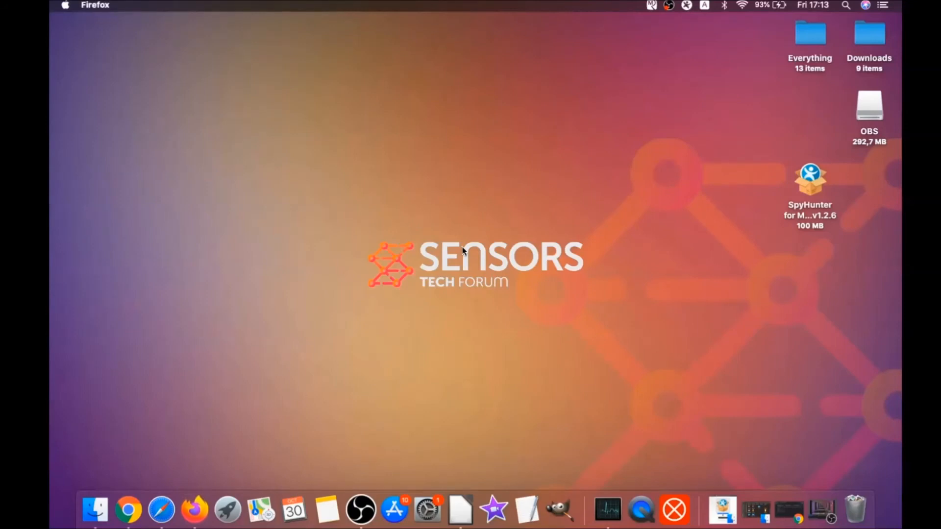
{"action": "left_click", "coordinate": [194, 511]}
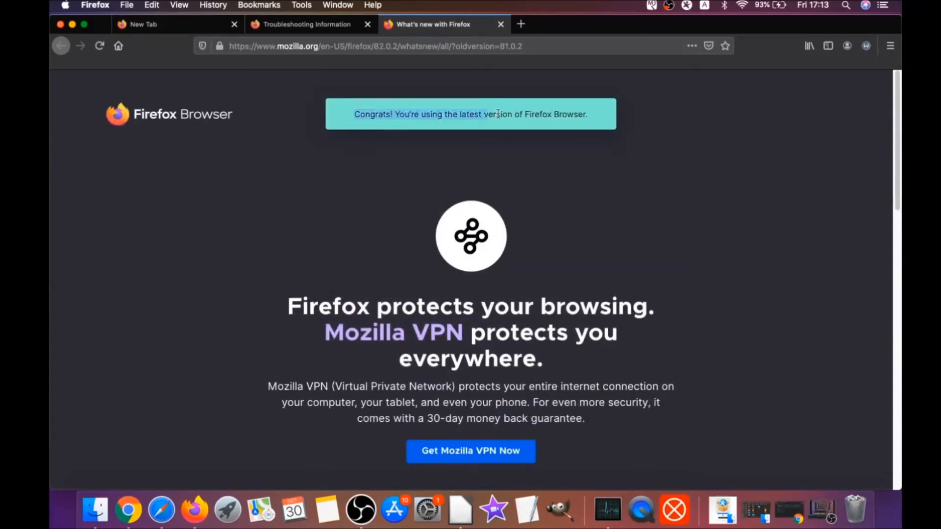
{"action": "scroll", "scroll_direction": "down", "scroll_amount": 3}
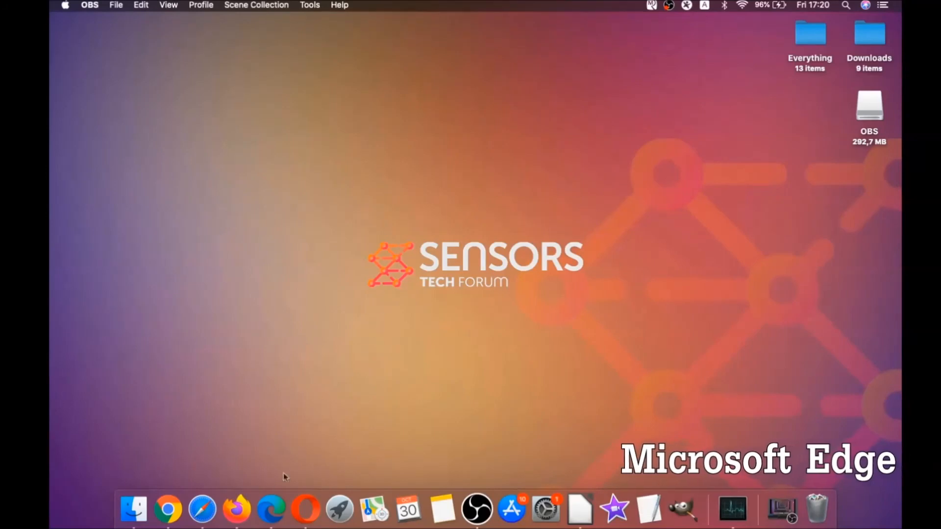
Launch Edge, go to its clear-browsing-data settings and set the time range to All Time.
{"action": "left_click", "coordinate": [270, 510]}
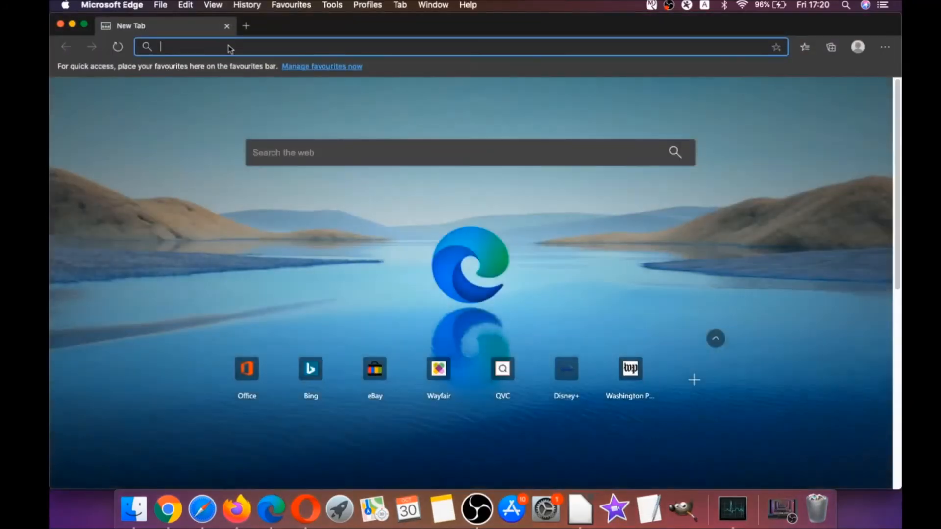
{"action": "type", "text": "edge://version"}
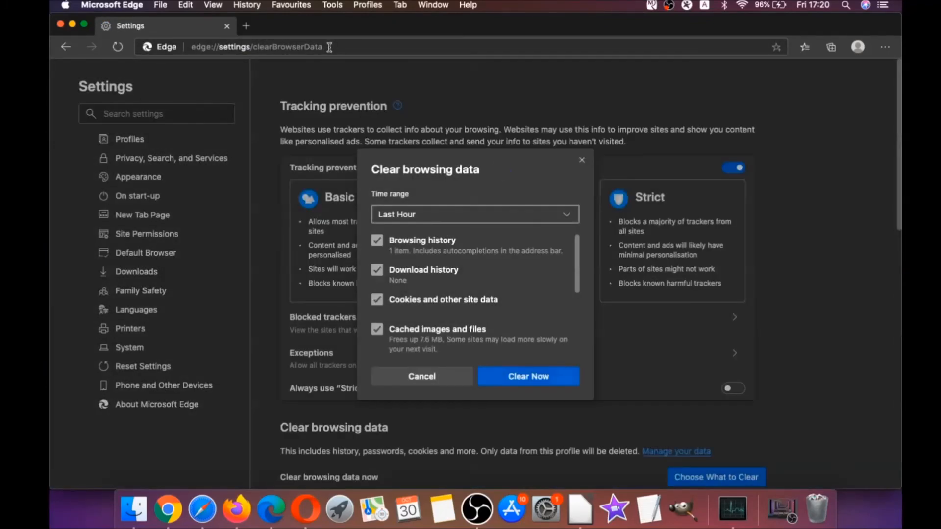
{"action": "left_click", "coordinate": [473, 215]}
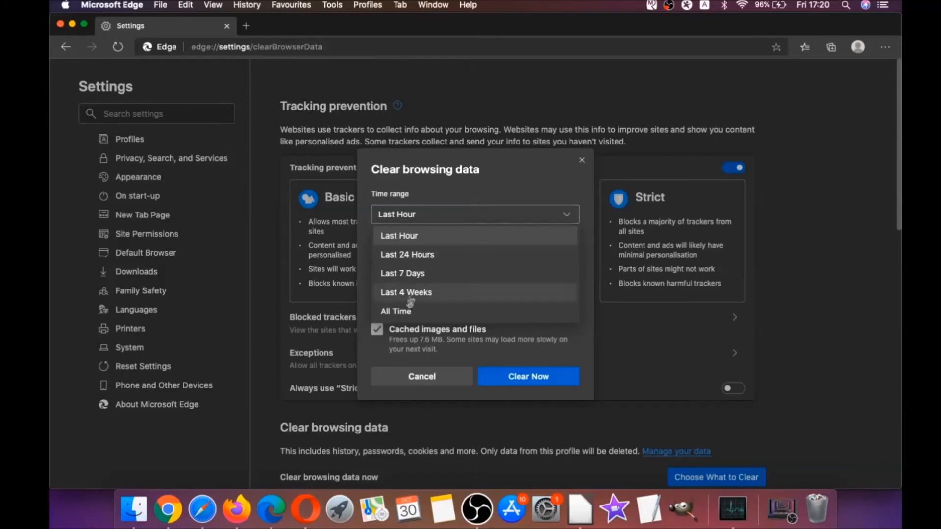
{"action": "left_click", "coordinate": [395, 310]}
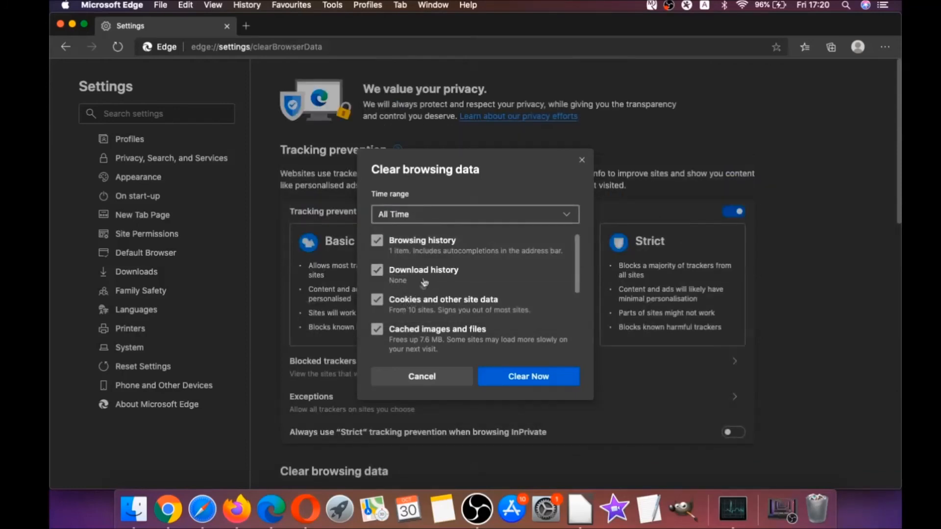
Clear the checked browsing data, keeping passwords, and close the Edge window.
{"action": "scroll", "scroll_direction": "down", "scroll_amount": 3}
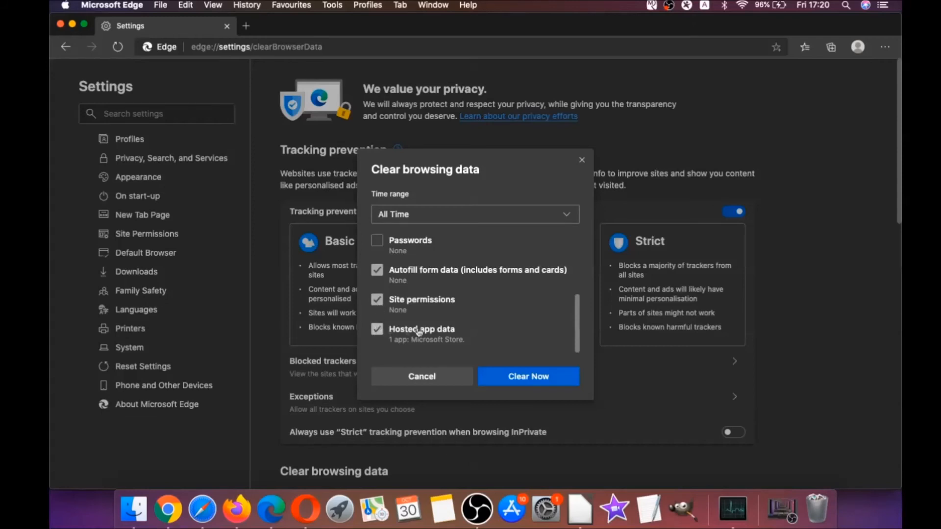
{"action": "left_click", "coordinate": [527, 377]}
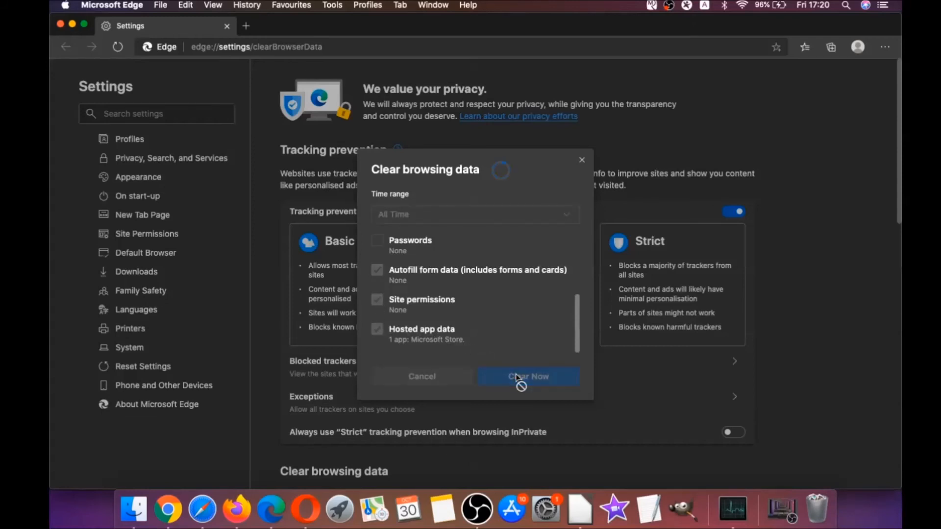
{"action": "left_click", "coordinate": [529, 377]}
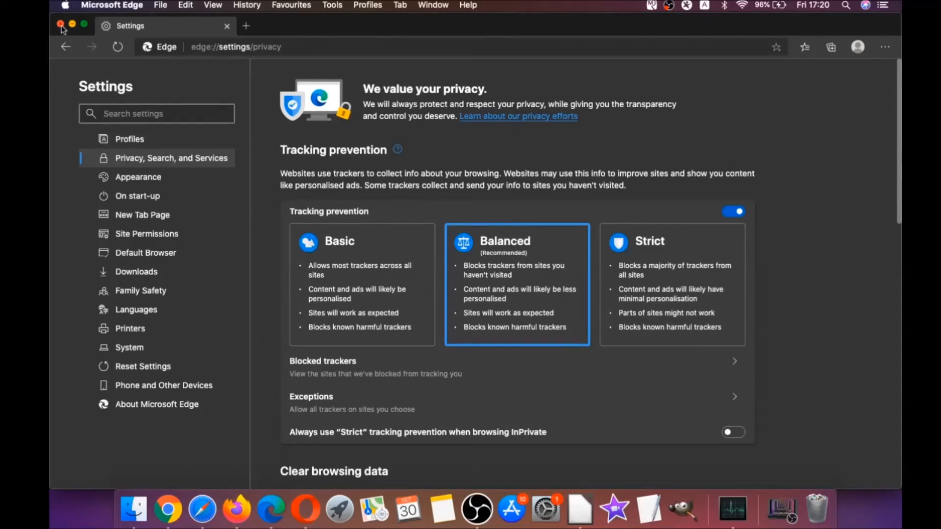
{"action": "left_click", "coordinate": [61, 26]}
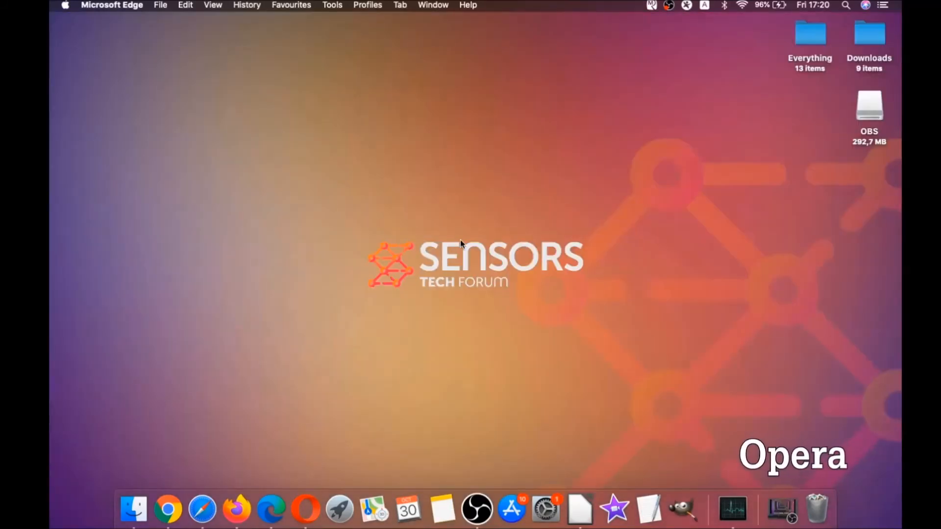
{"action": "mouse_move", "coordinate": [305, 510]}
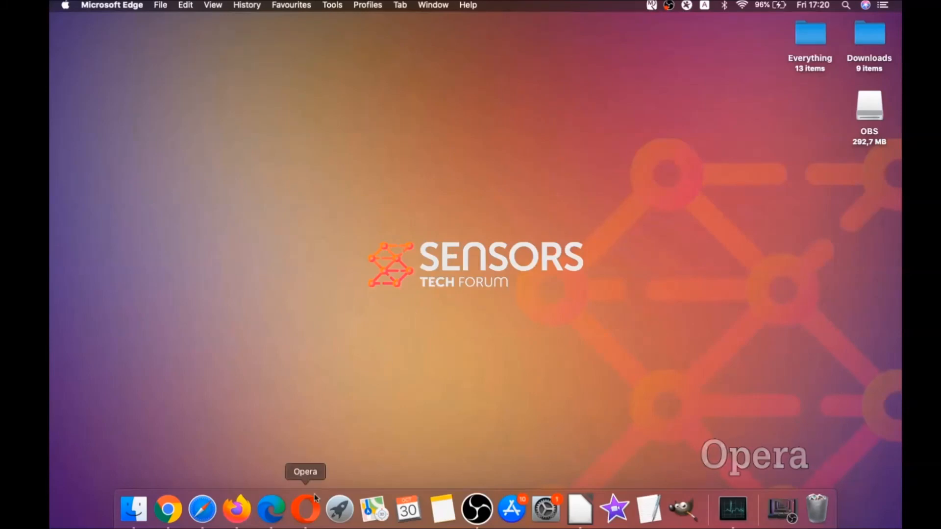
Launch Opera full-screen and go to opera://settings/clearBrowserData.
{"action": "left_click", "coordinate": [305, 510]}
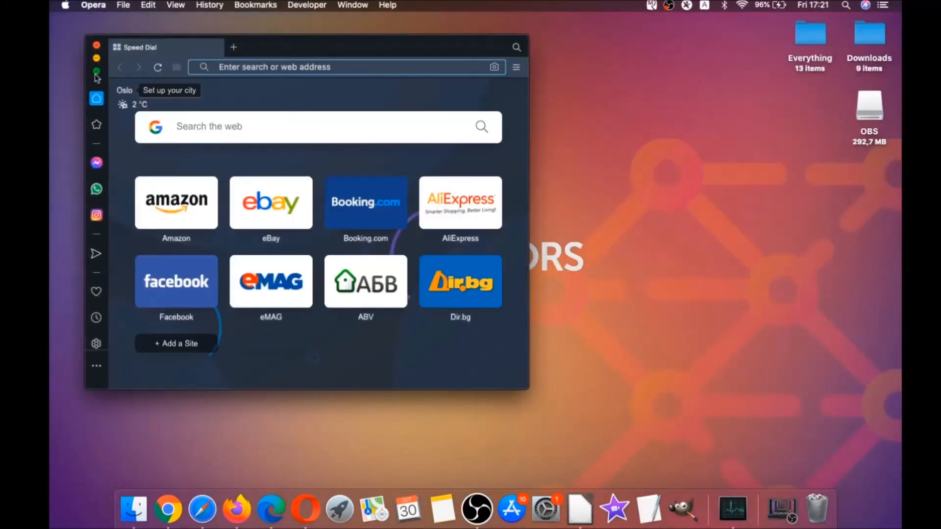
{"action": "left_click", "coordinate": [96, 69]}
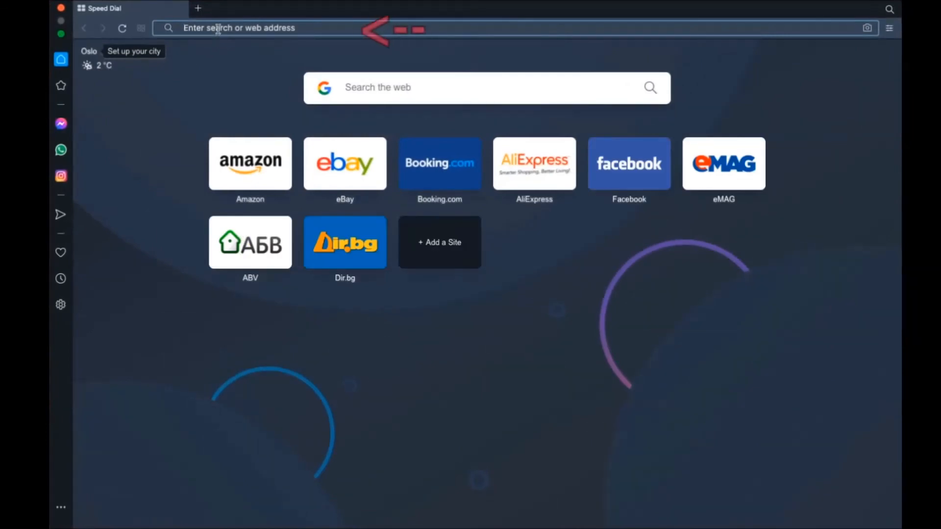
{"action": "type", "text": "opera:"}
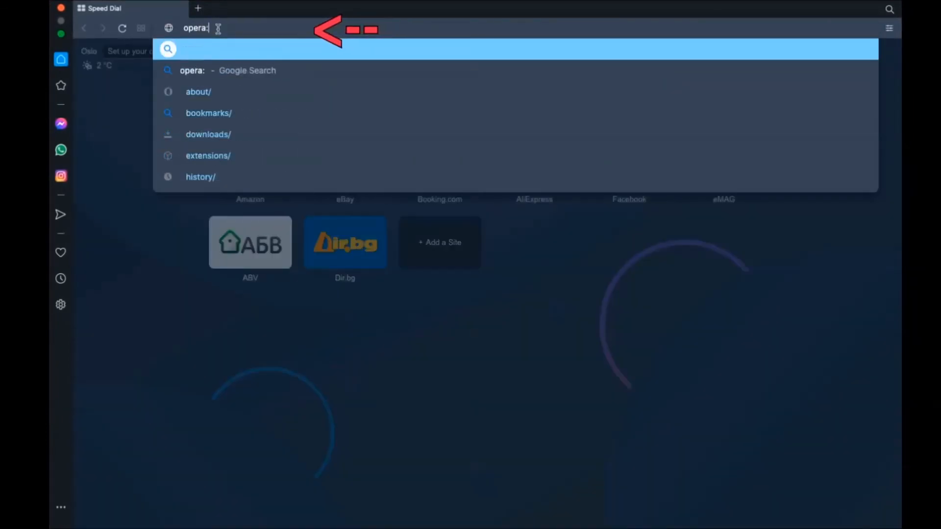
{"action": "type", "text": "//settings/clearB"}
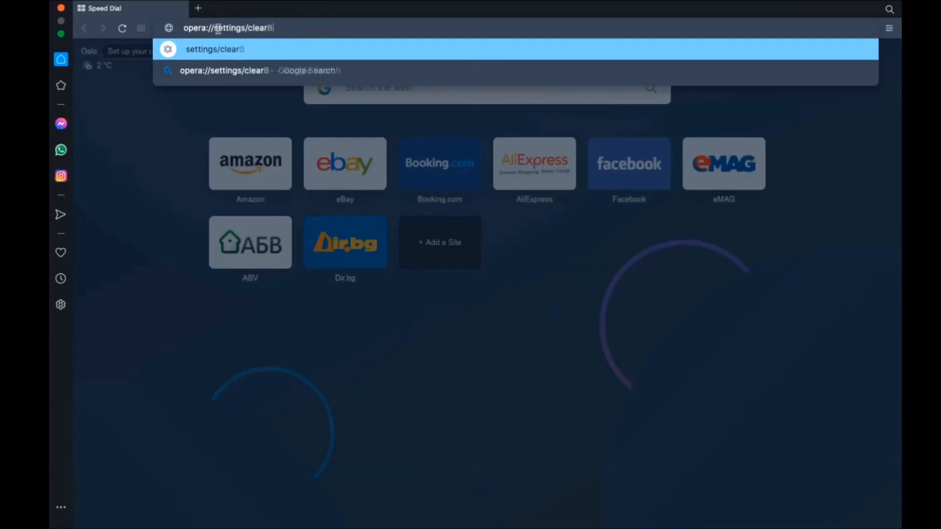
{"action": "type", "text": "rowserData"}
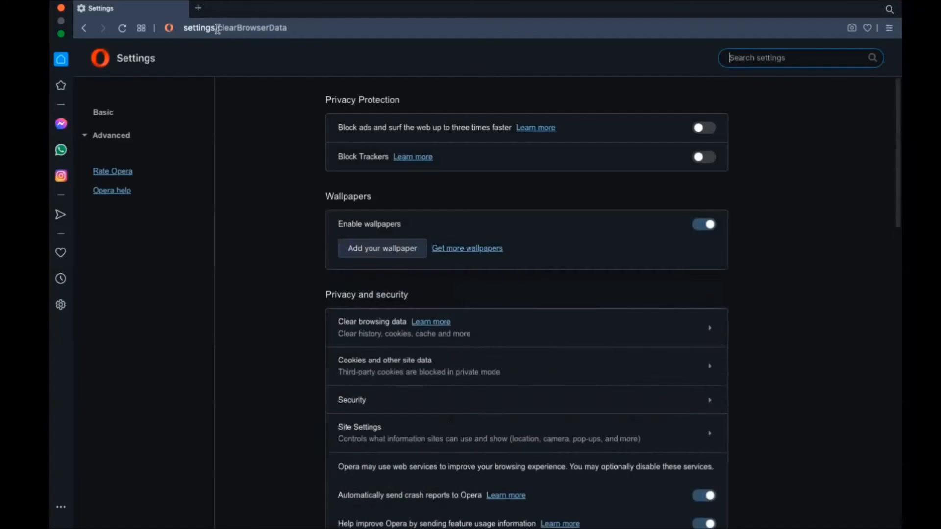
In the Advanced clear-data dialog, wipe history, cookies, cache, autofill and site data while keeping passwords.
{"action": "left_click", "coordinate": [370, 327]}
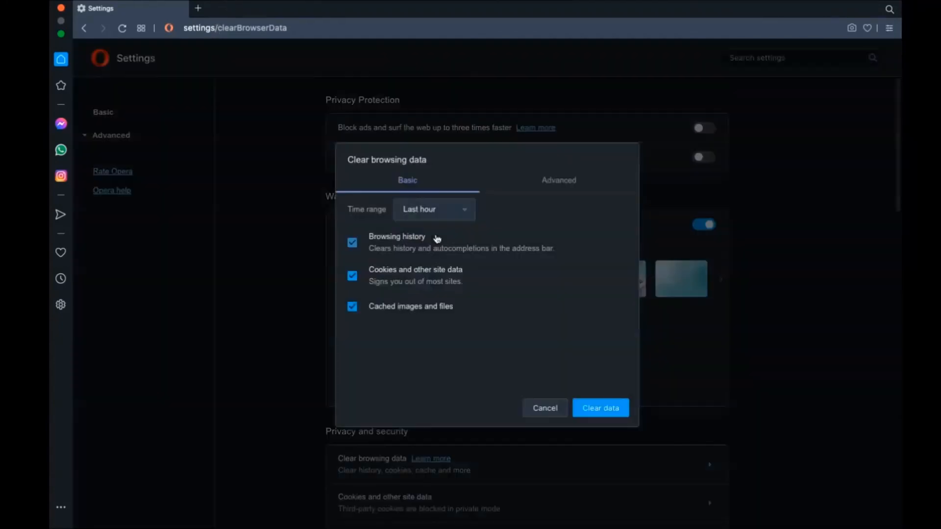
{"action": "left_click", "coordinate": [433, 209]}
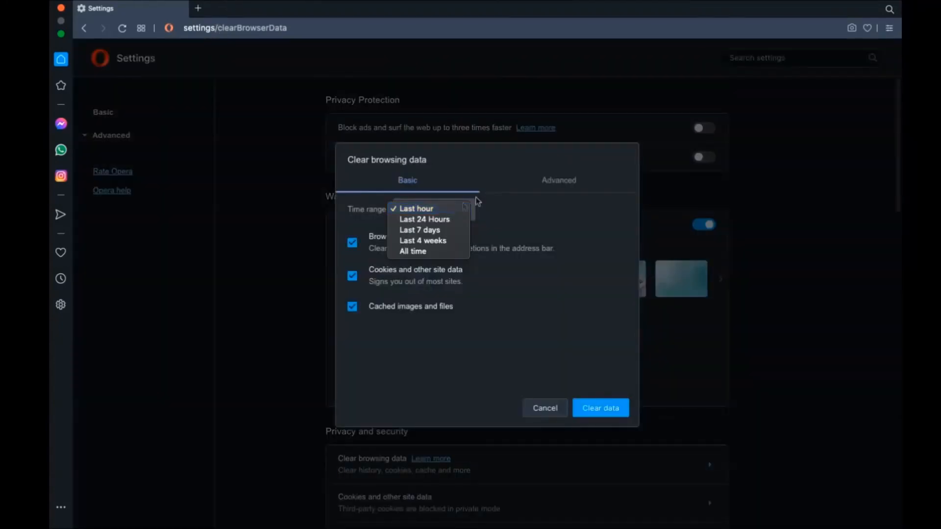
{"action": "left_click", "coordinate": [557, 180]}
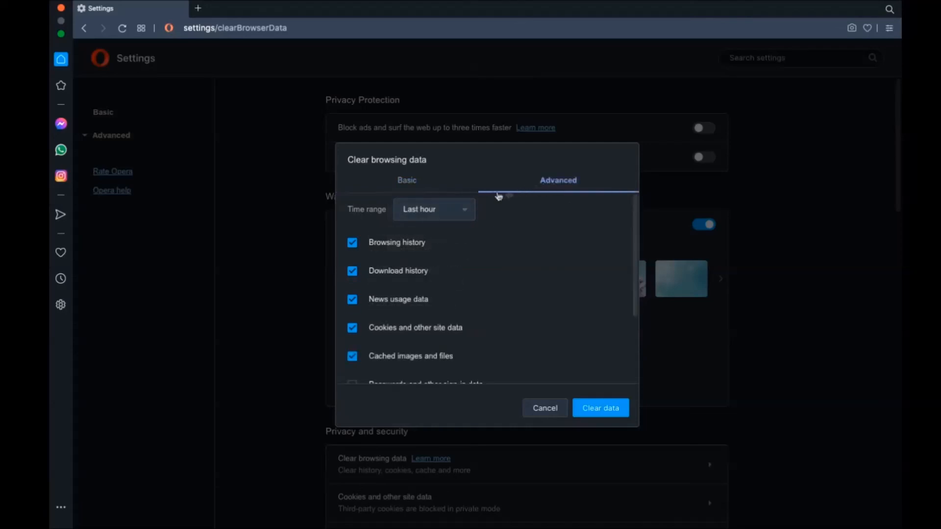
{"action": "mouse_move", "coordinate": [435, 255]}
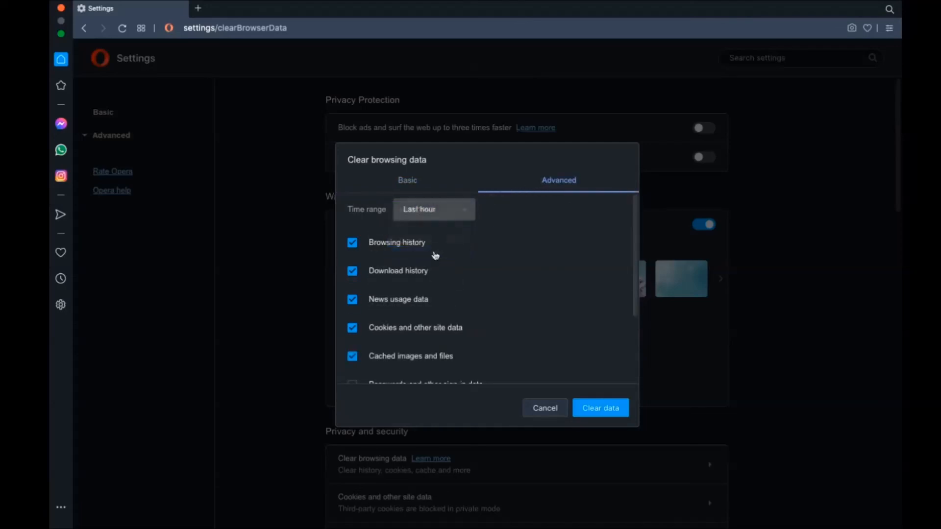
{"action": "scroll", "scroll_direction": "down", "scroll_amount": 3}
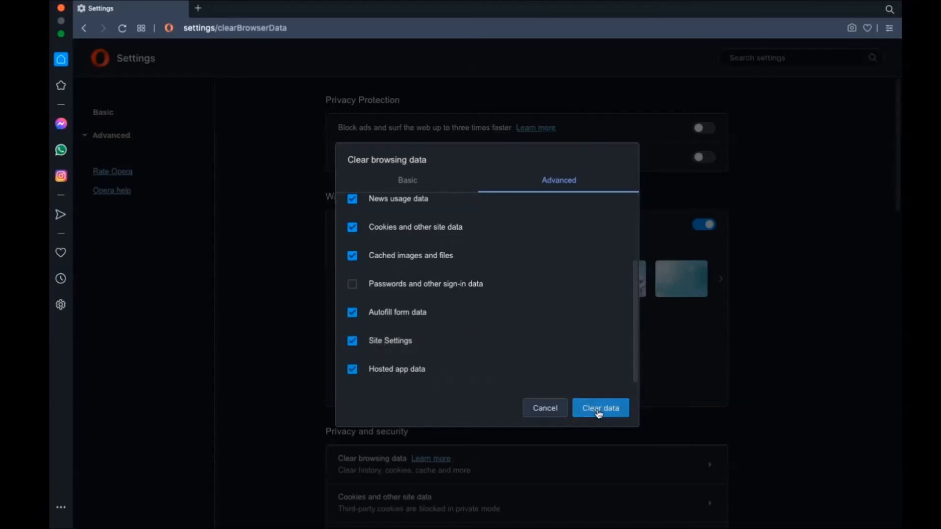
{"action": "left_click", "coordinate": [600, 407]}
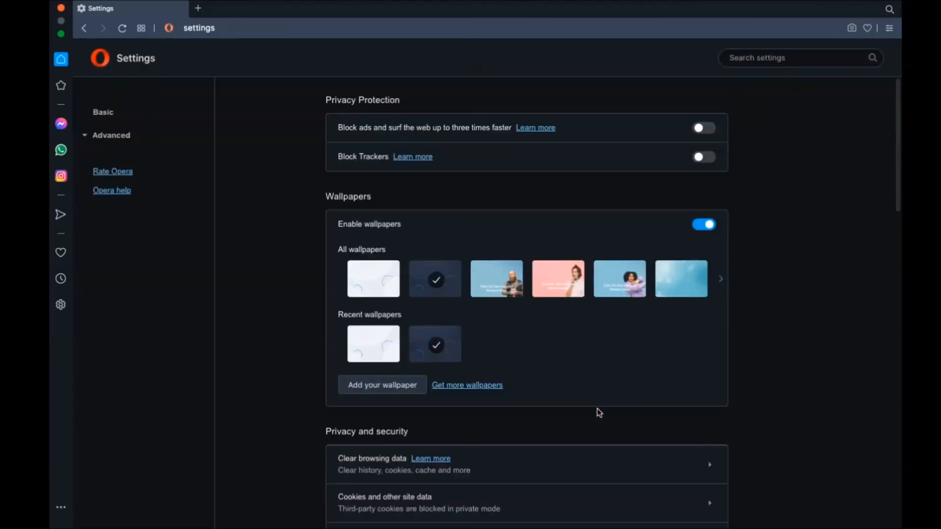